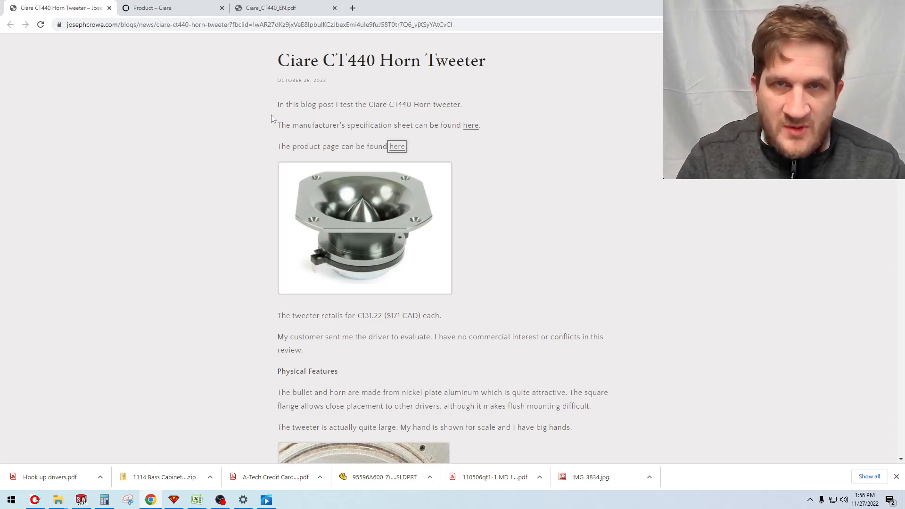
pyautogui.moveTo(304, 307)
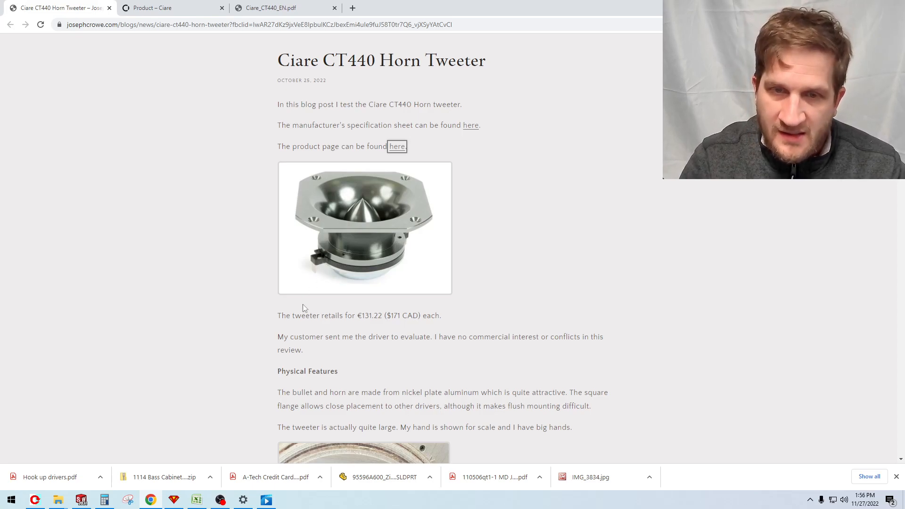
pyautogui.moveTo(299, 294)
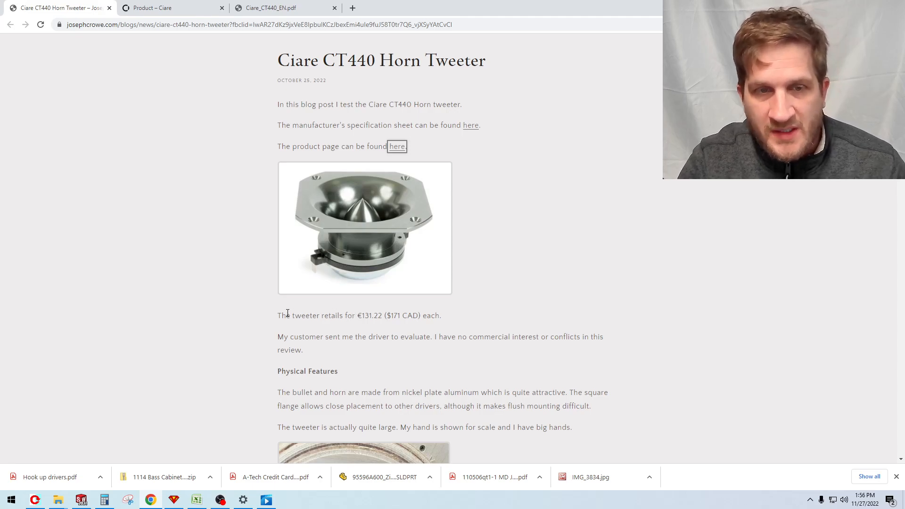
# - Scroll past the hand-for-scale photo to the custom-machined circular test baffle paragraph
pyautogui.scroll(-3)
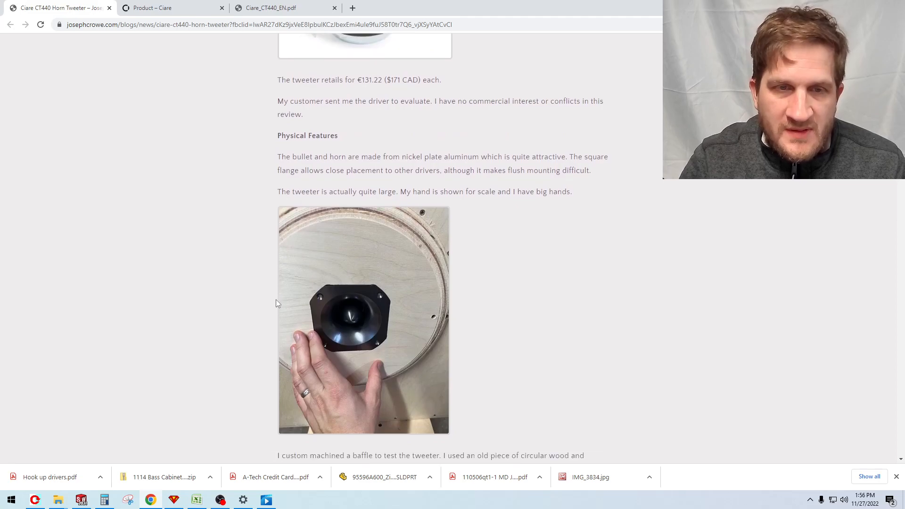
pyautogui.scroll(-3)
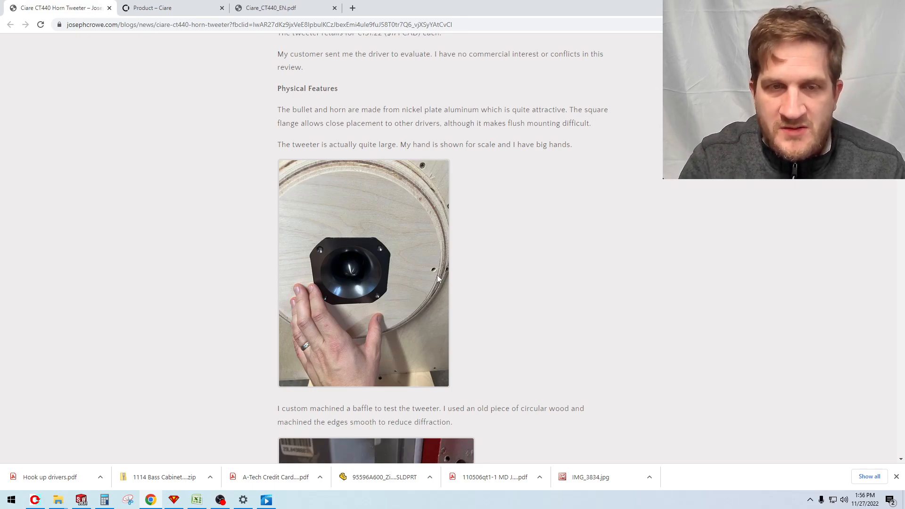
pyautogui.moveTo(384, 243)
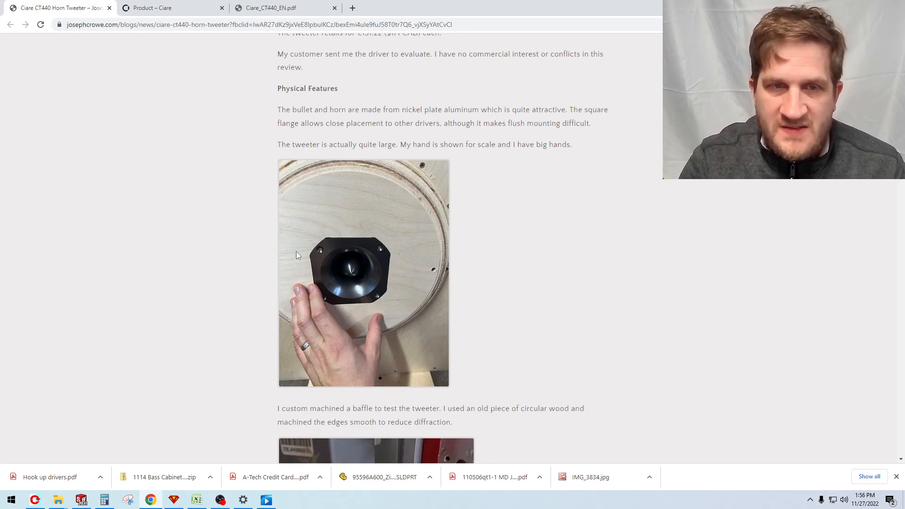
pyautogui.moveTo(288, 248)
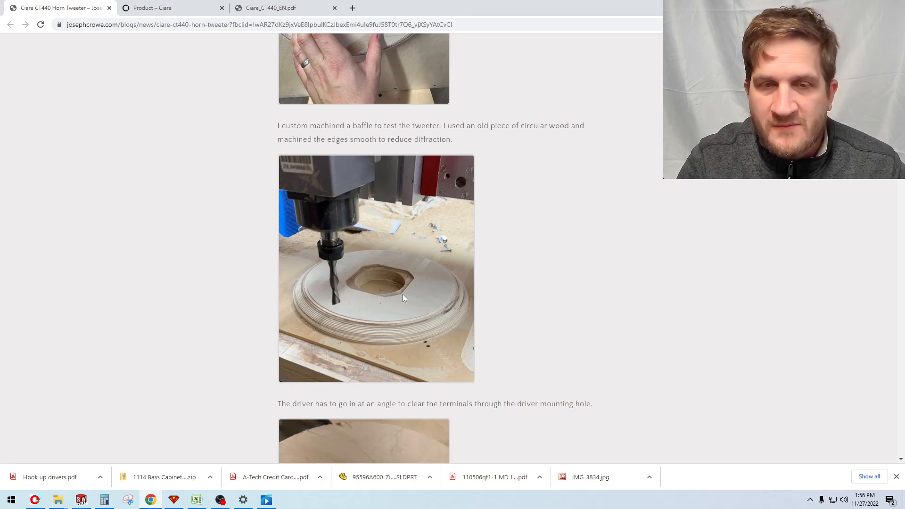
pyautogui.moveTo(309, 303)
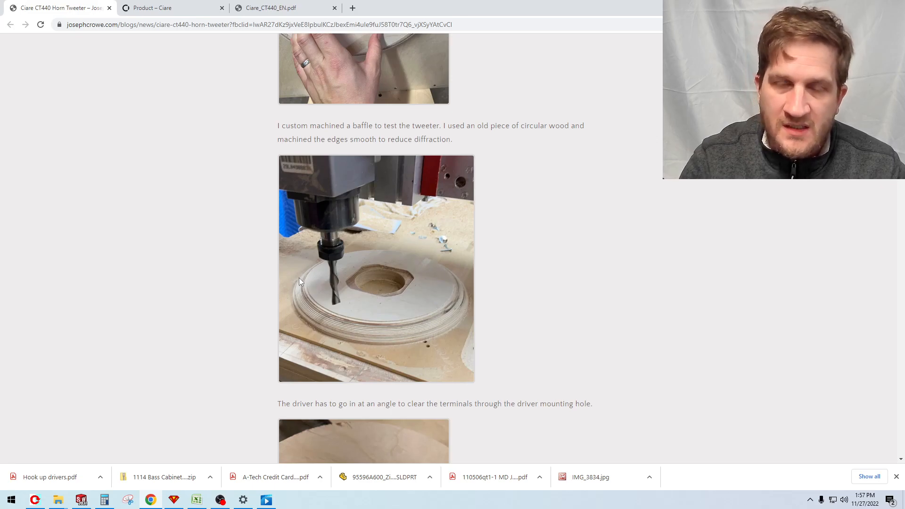
pyautogui.moveTo(323, 264)
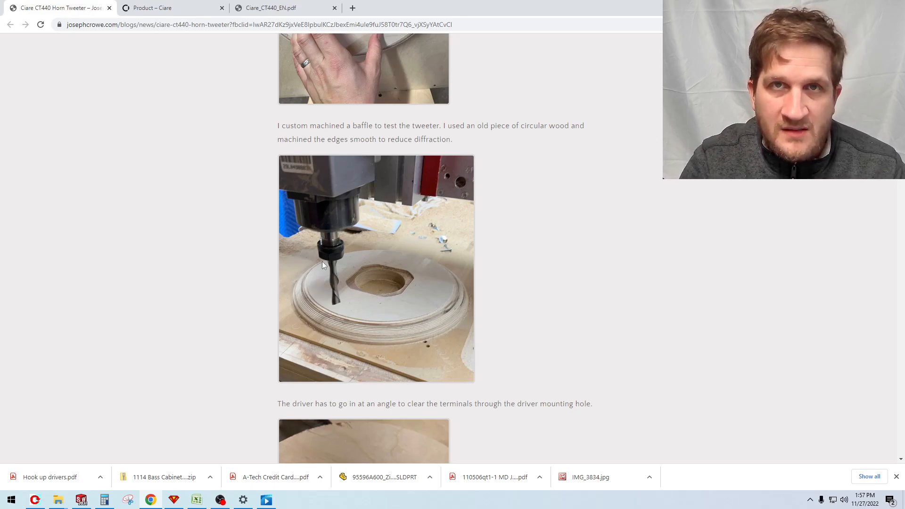
# - Scroll past the driver-mounting photo to the Measurements heading and impedance sweep graph
pyautogui.scroll(-3)
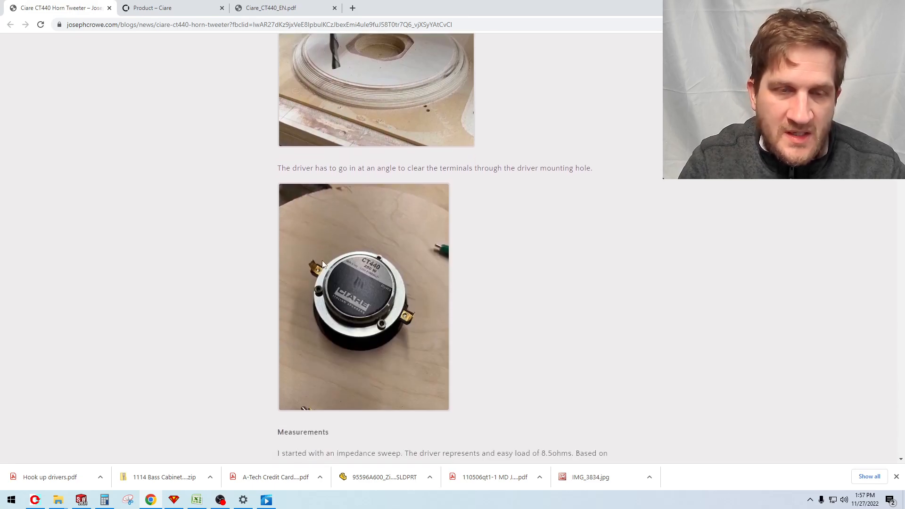
pyautogui.scroll(-3)
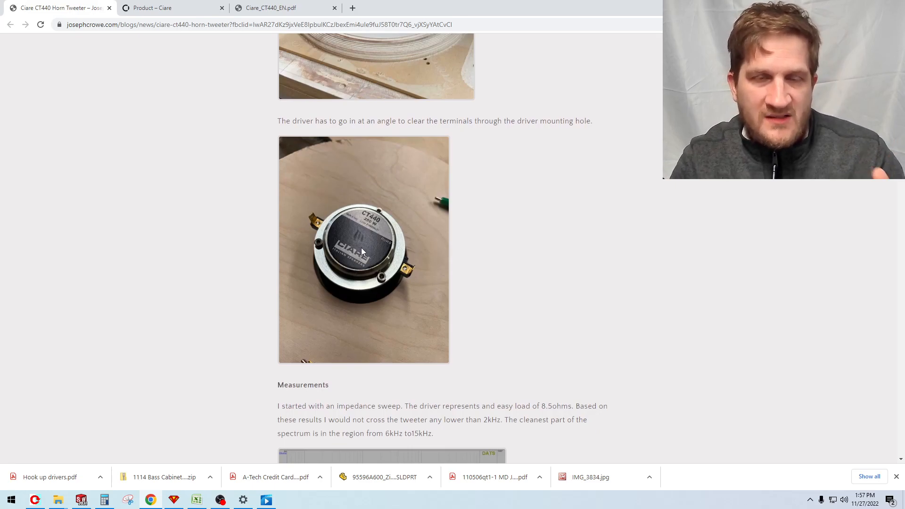
pyautogui.moveTo(365, 238)
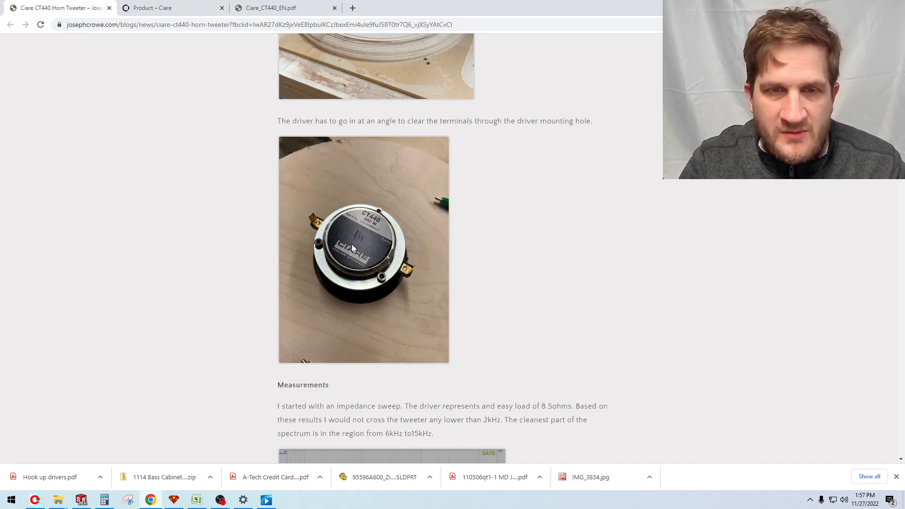
pyautogui.scroll(-3)
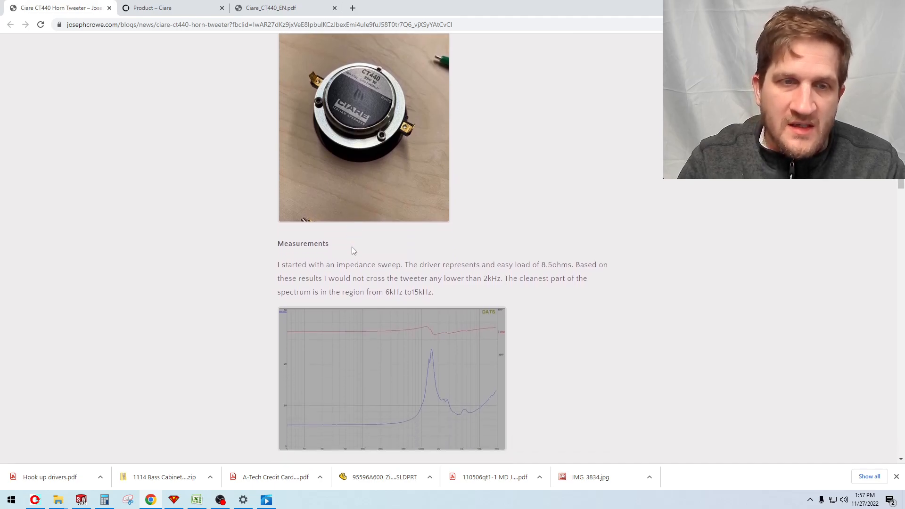
# - Scroll through the impedance graph to the second graph showing flat response from 5kHz to 20kHz
pyautogui.scroll(-3)
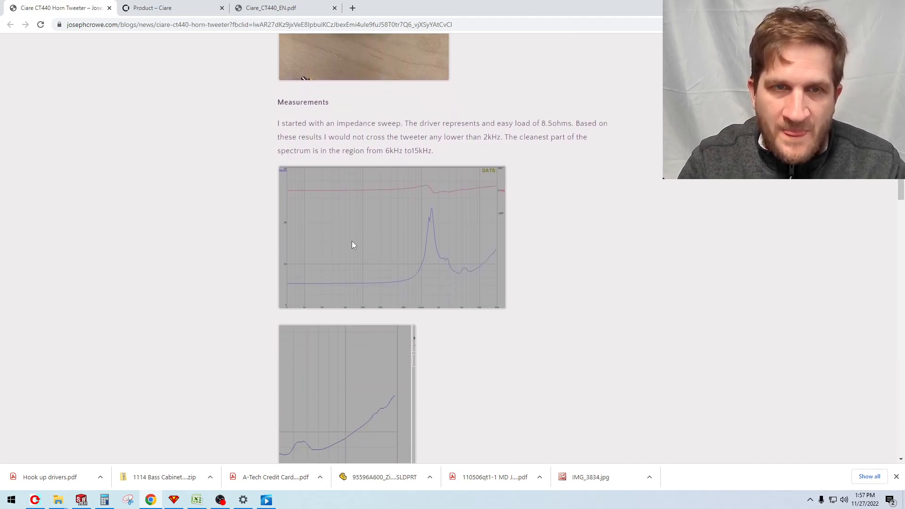
pyautogui.scroll(-3)
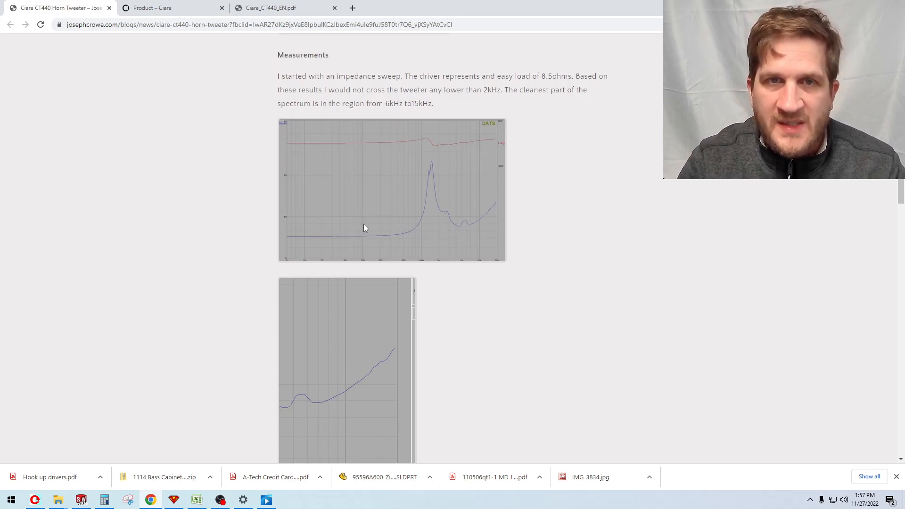
pyautogui.moveTo(433, 169)
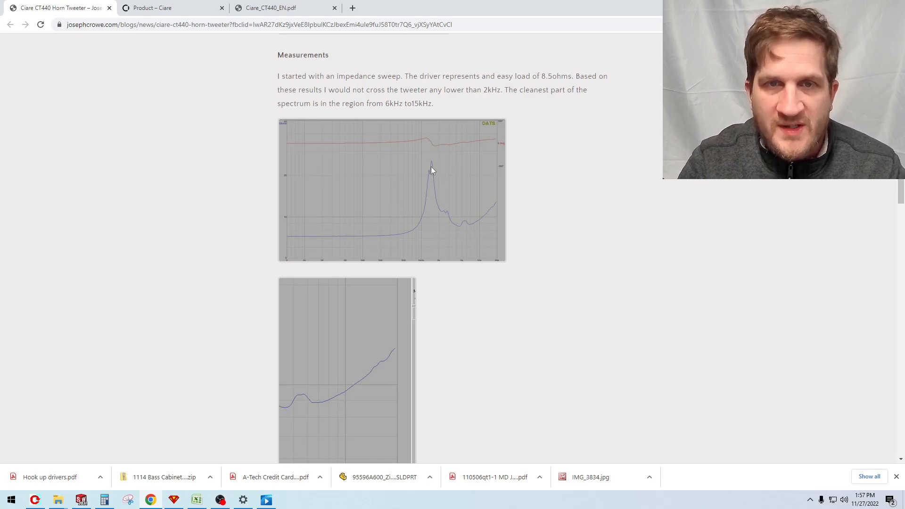
pyautogui.moveTo(281, 370)
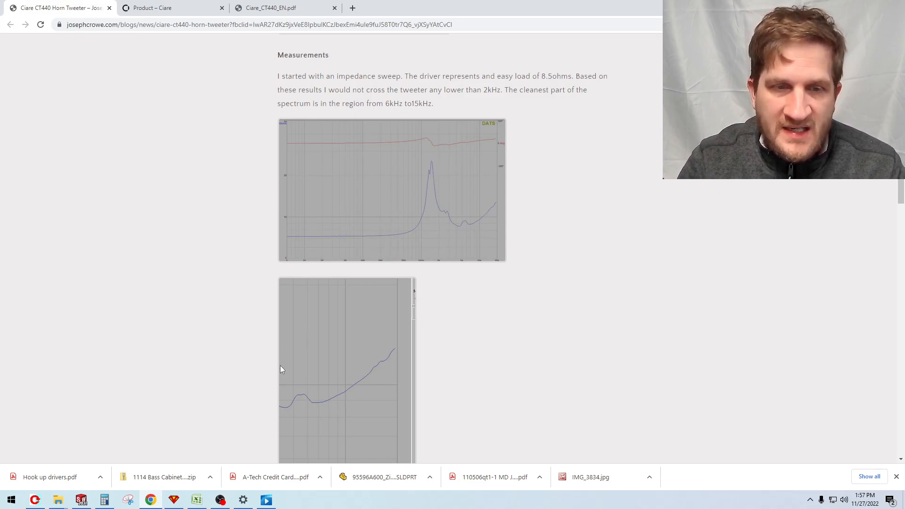
pyautogui.scroll(-3)
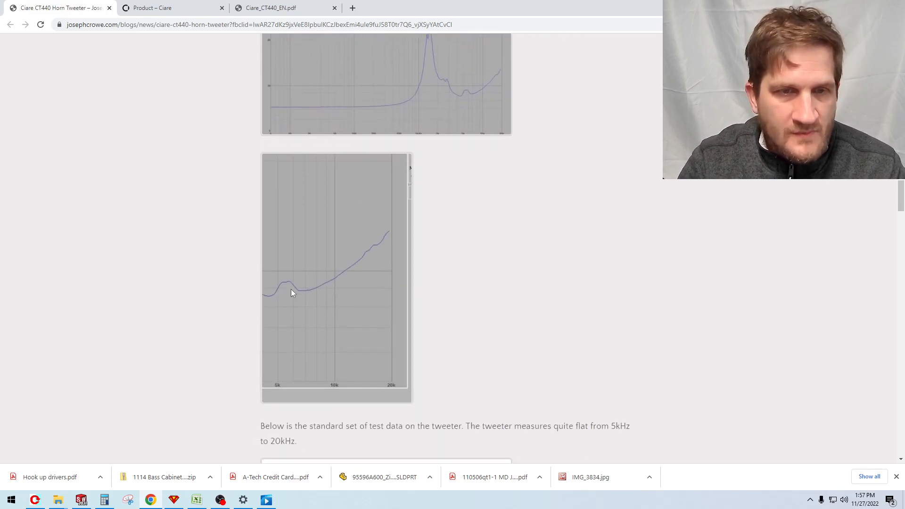
pyautogui.moveTo(294, 317)
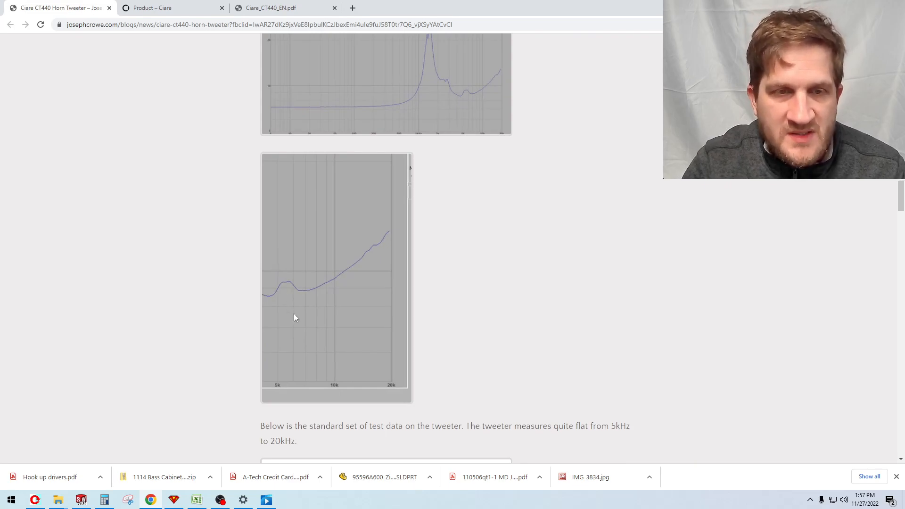
pyautogui.moveTo(348, 272)
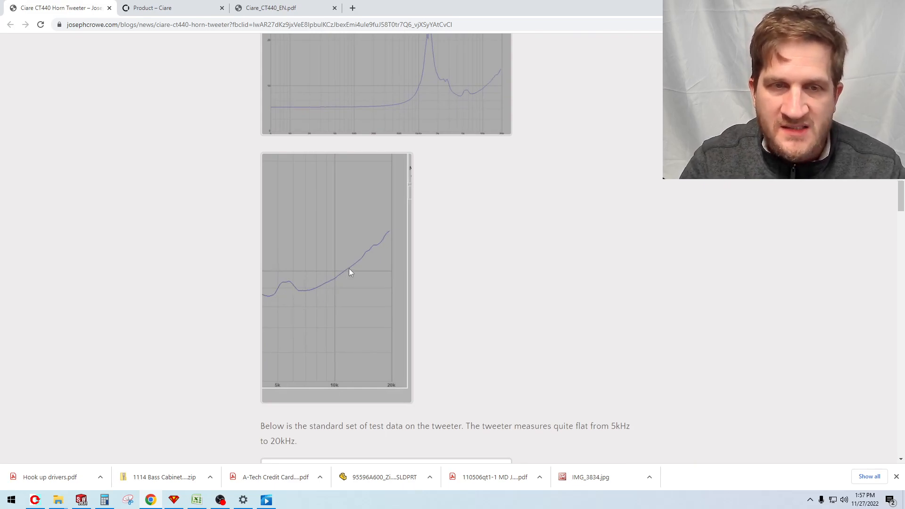
pyautogui.scroll(-3)
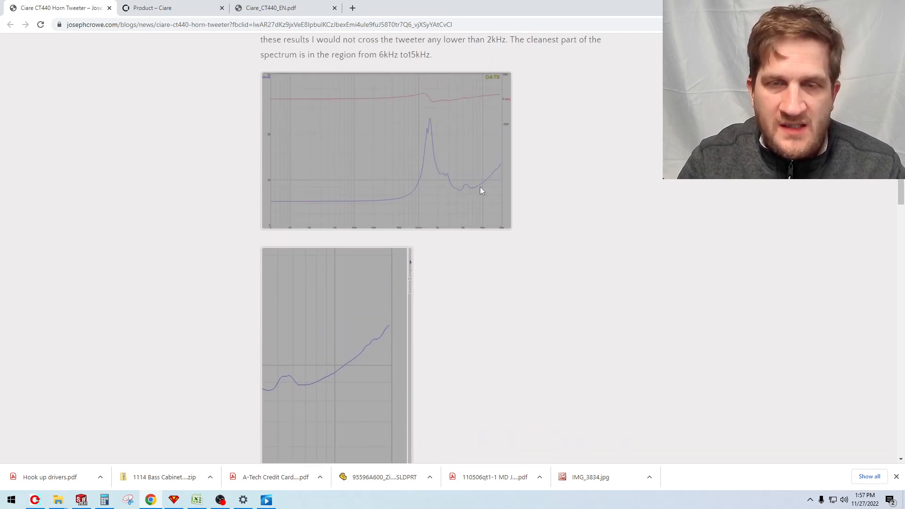
pyautogui.scroll(-3)
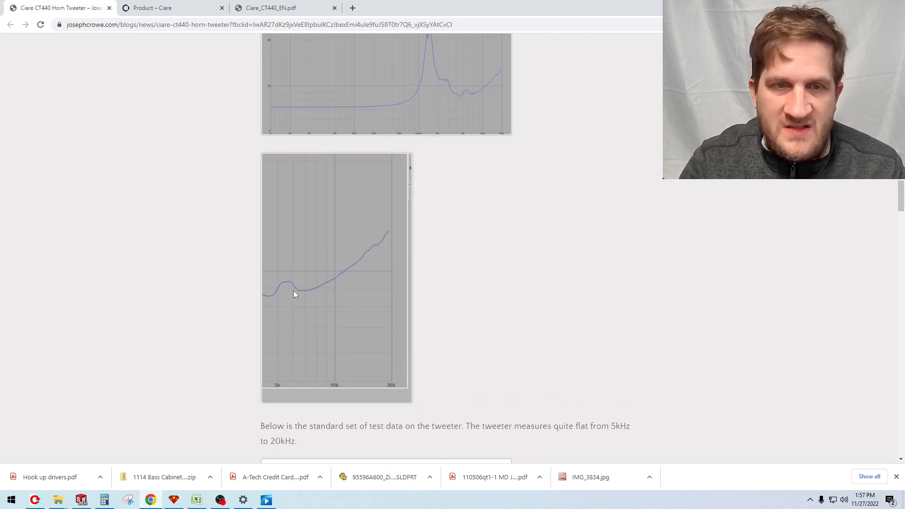
pyautogui.moveTo(348, 268)
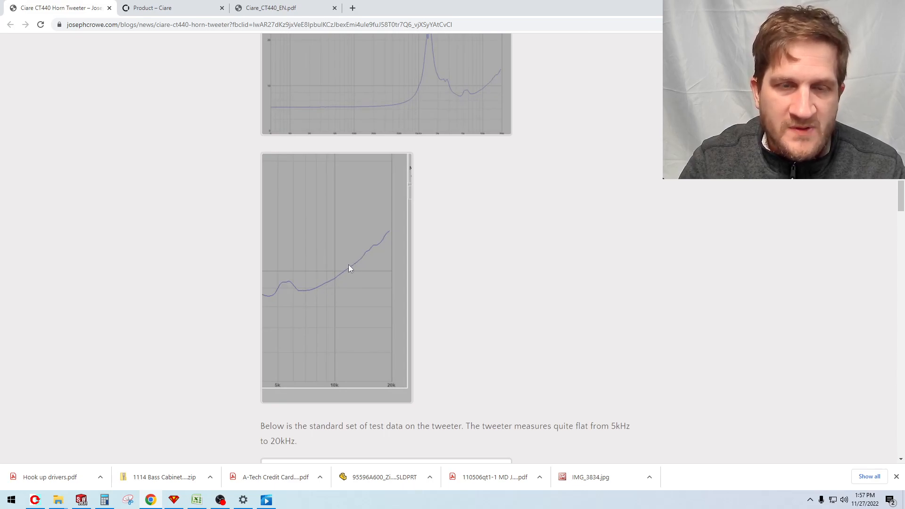
pyautogui.moveTo(363, 258)
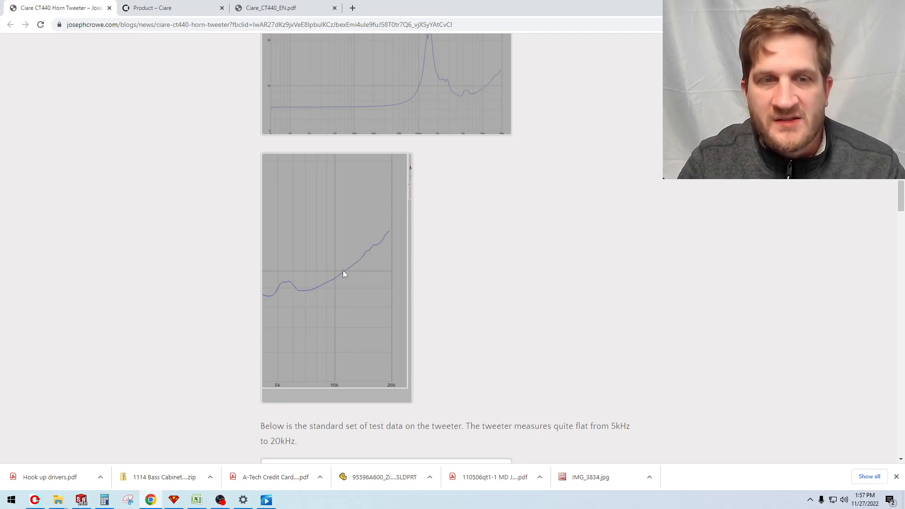
# - Scroll to the FR Magnitude graph and the note that results closely match published data
pyautogui.scroll(-3)
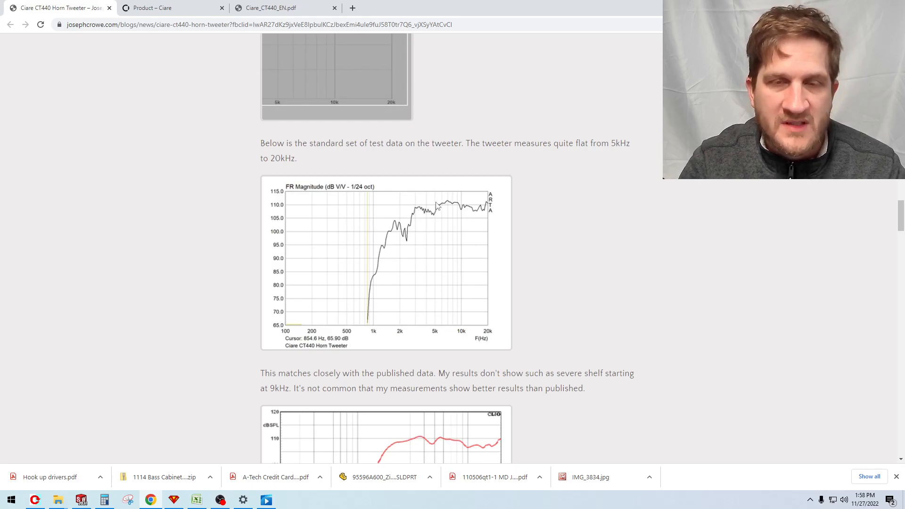
pyautogui.moveTo(395, 144)
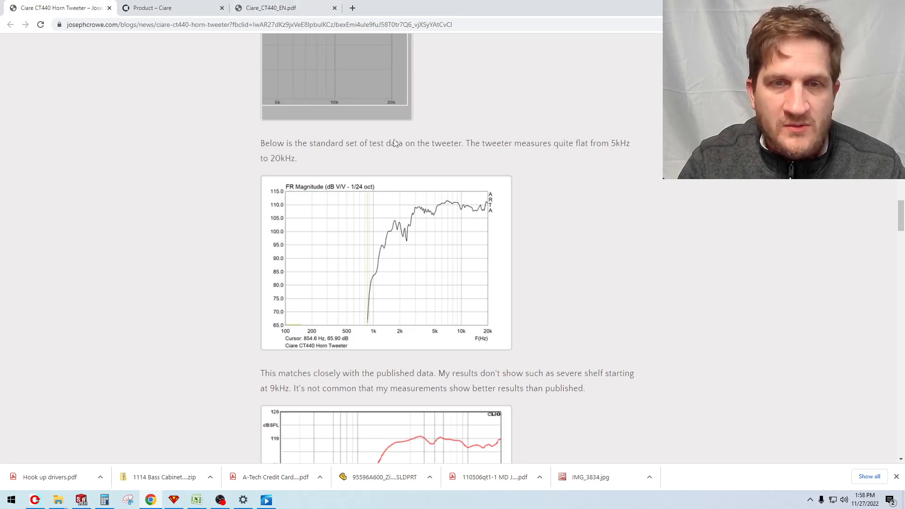
# - Highlight the datasheet's 2000–20000 Hz frequency range, check the Ciare product page, and return to the blog
pyautogui.click(272, 7)
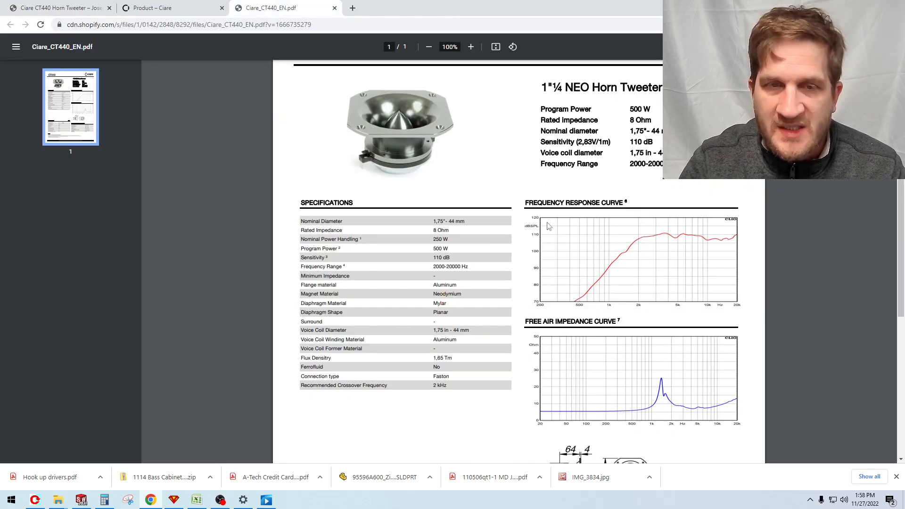
pyautogui.doubleClick(443, 266)
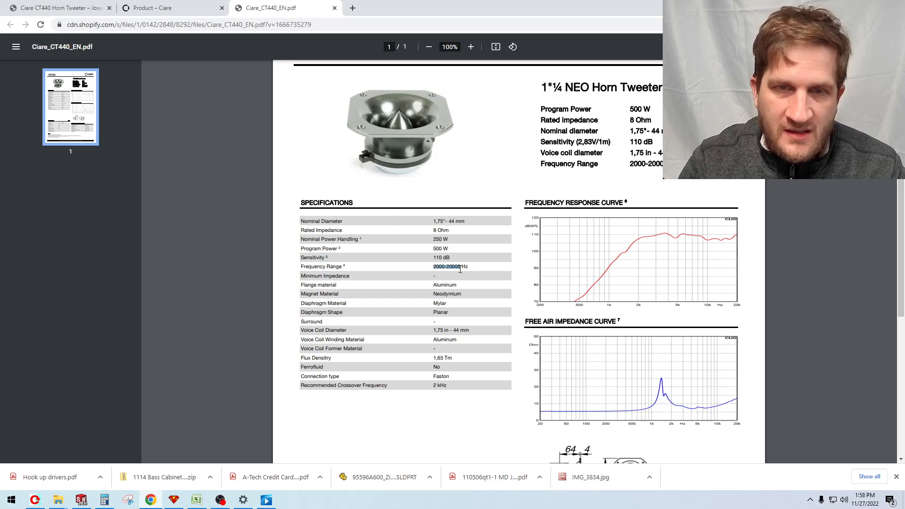
pyautogui.moveTo(412, 278)
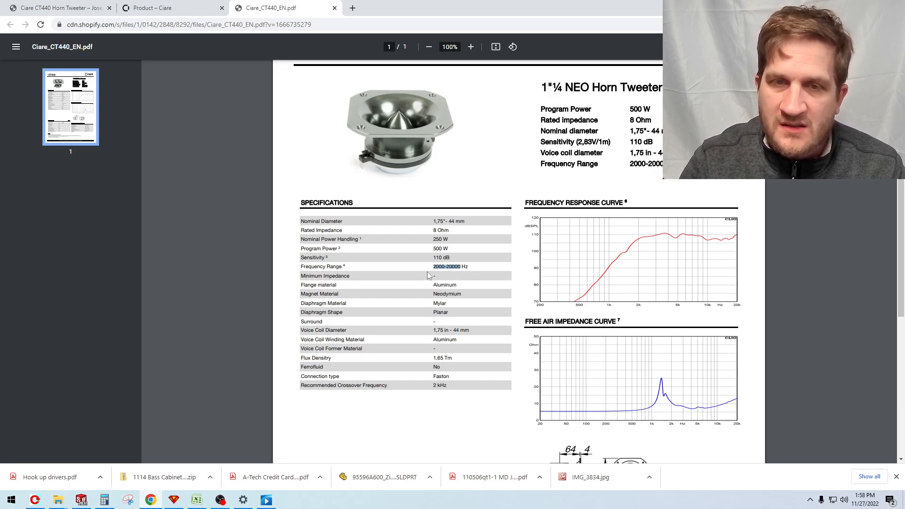
pyautogui.click(171, 8)
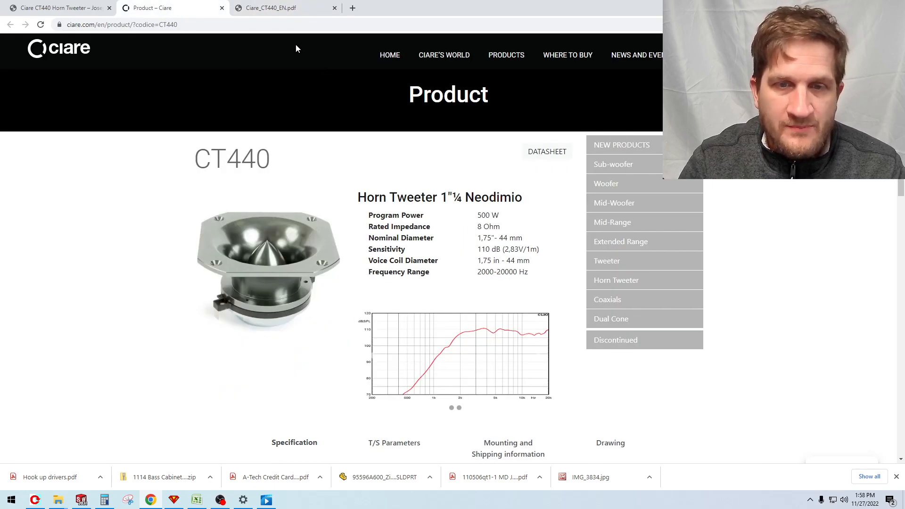
pyautogui.click(272, 7)
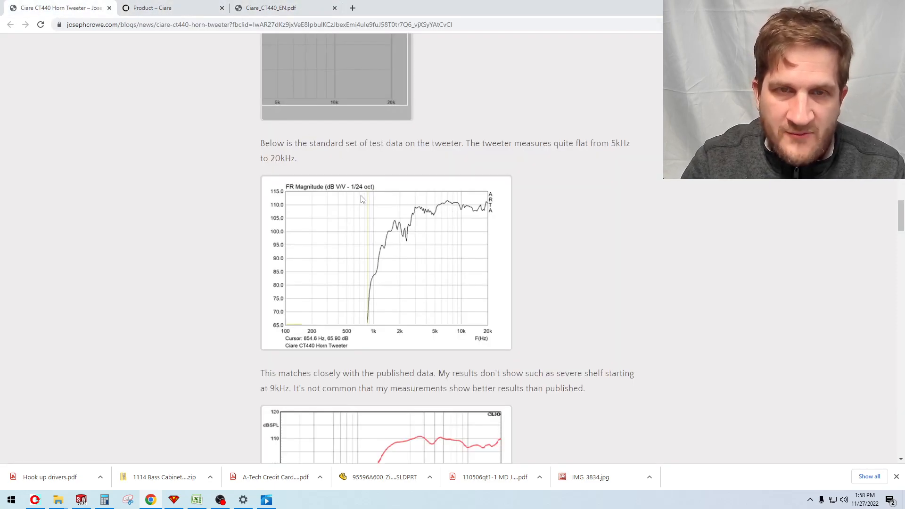
# - Scroll past the published frequency response curve and back to the impedance sweep graph
pyautogui.scroll(-3)
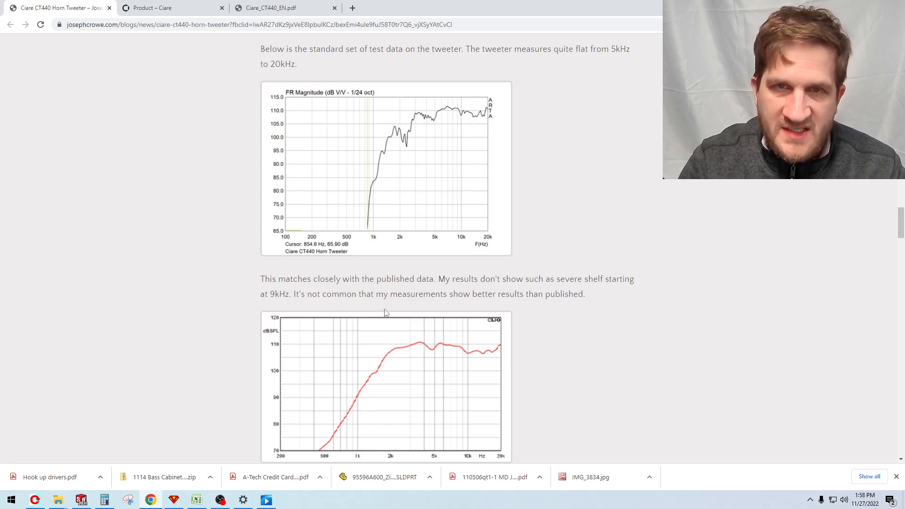
pyautogui.scroll(-3)
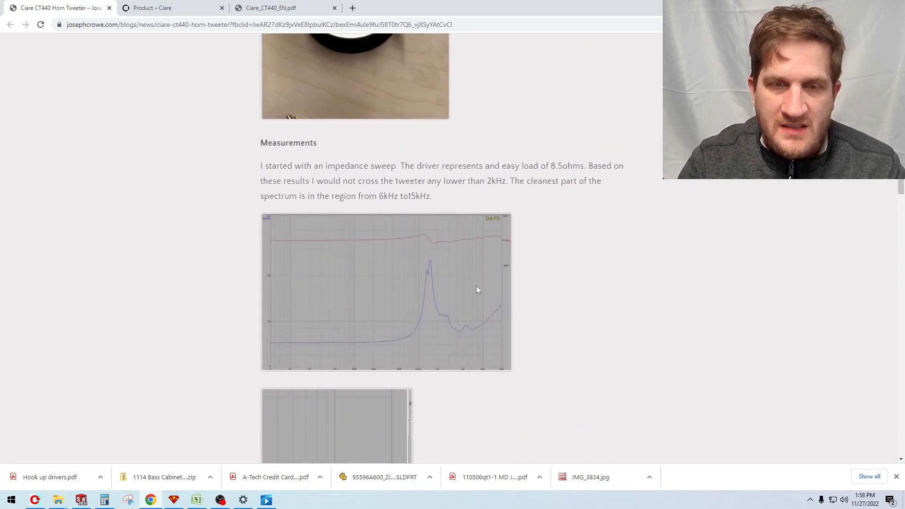
# - Zoom into the Ciare_CT440_EN.pdf free air impedance curve, then return to the blog post
pyautogui.click(283, 7)
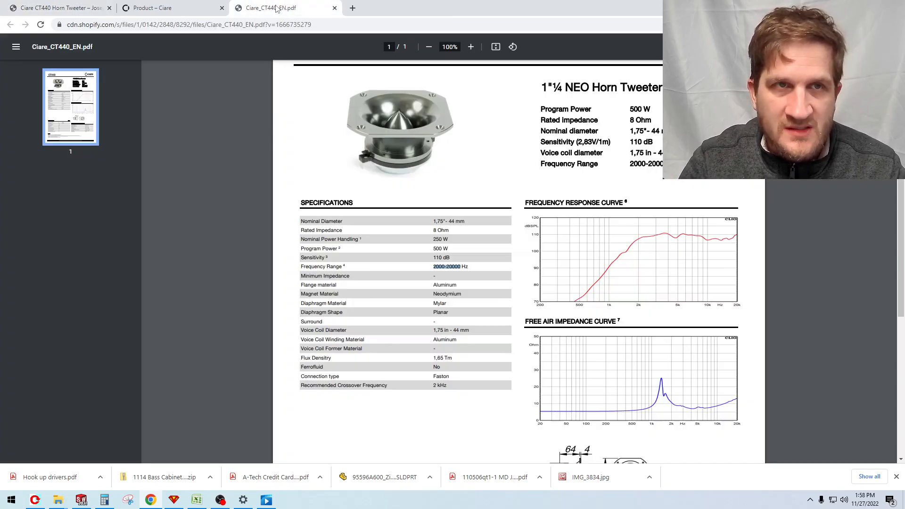
pyautogui.click(471, 47)
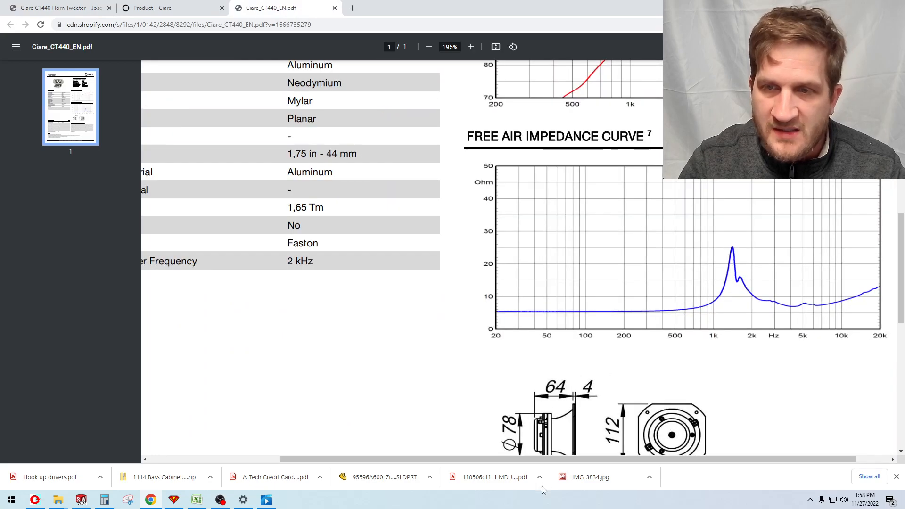
pyautogui.hscroll(-3)
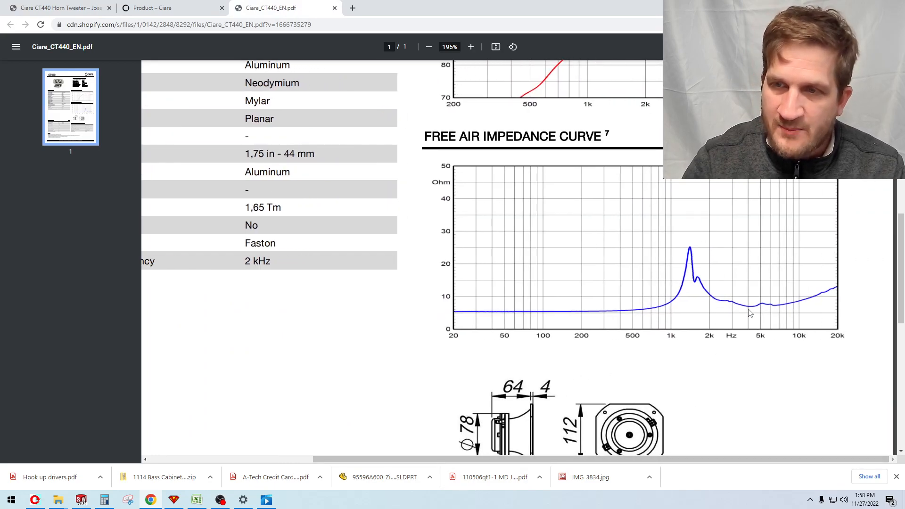
pyautogui.moveTo(762, 307)
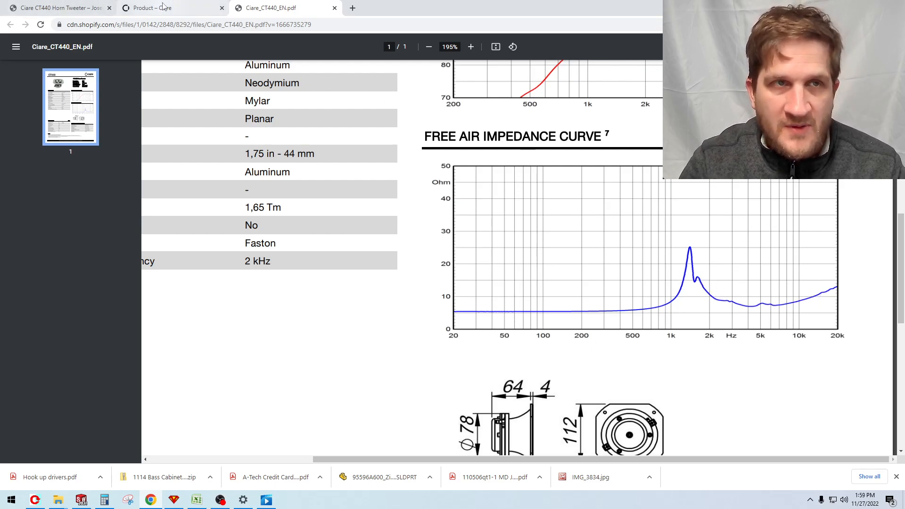
pyautogui.click(55, 7)
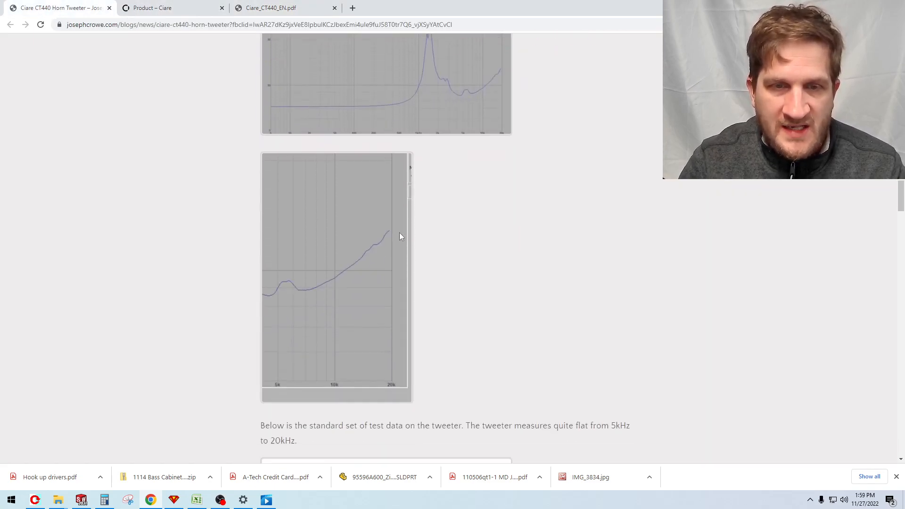
# - Scroll down to the coloured polar map directivity pattern and the 0/15/30-degree overlay text
pyautogui.scroll(-3)
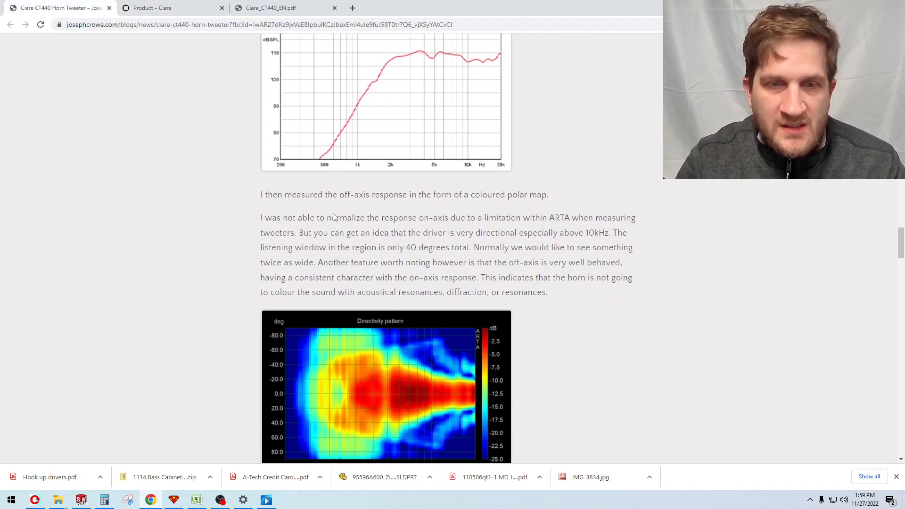
pyautogui.scroll(-3)
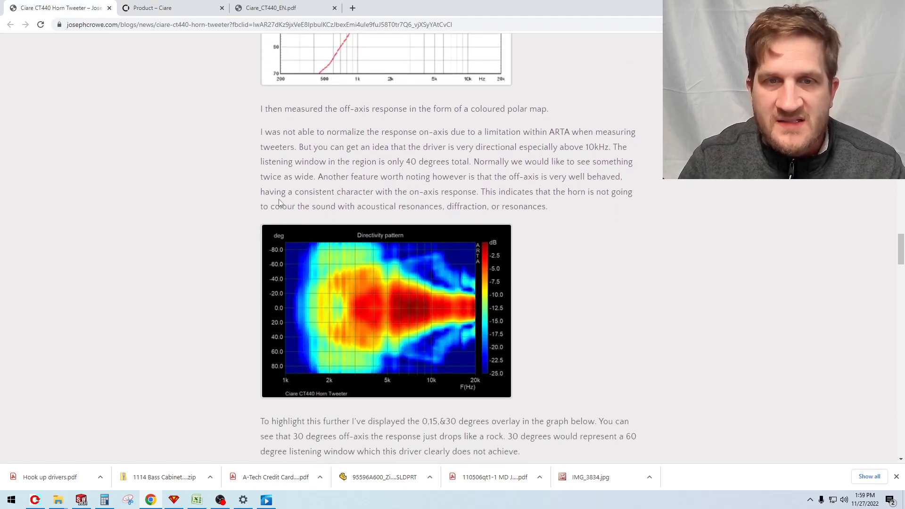
pyautogui.moveTo(253, 206)
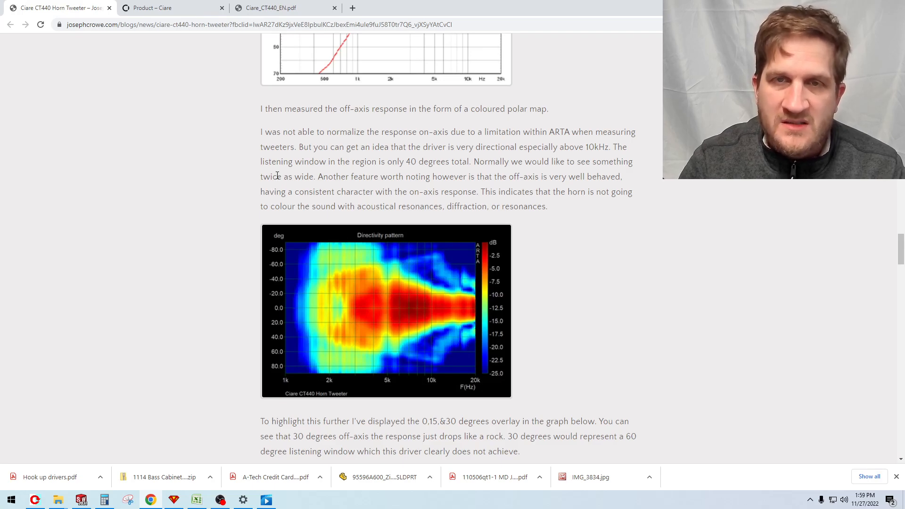
pyautogui.moveTo(428, 246)
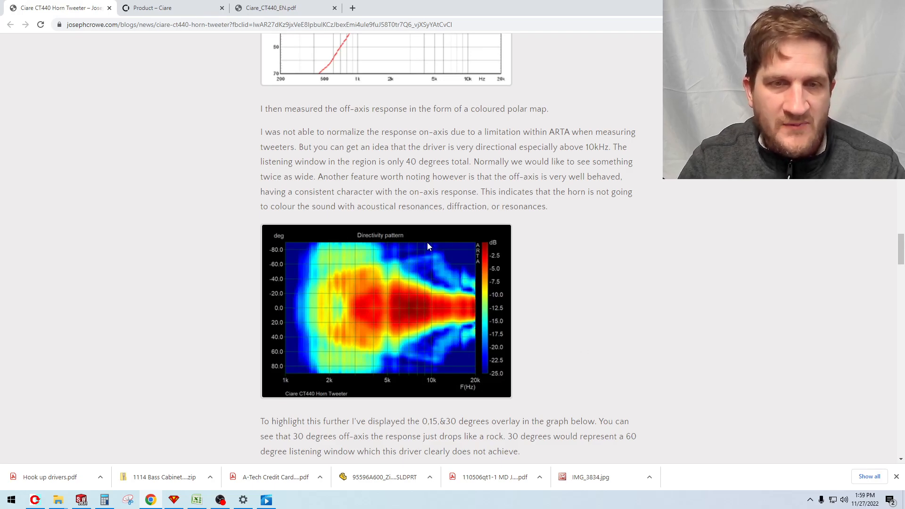
pyautogui.moveTo(380, 313)
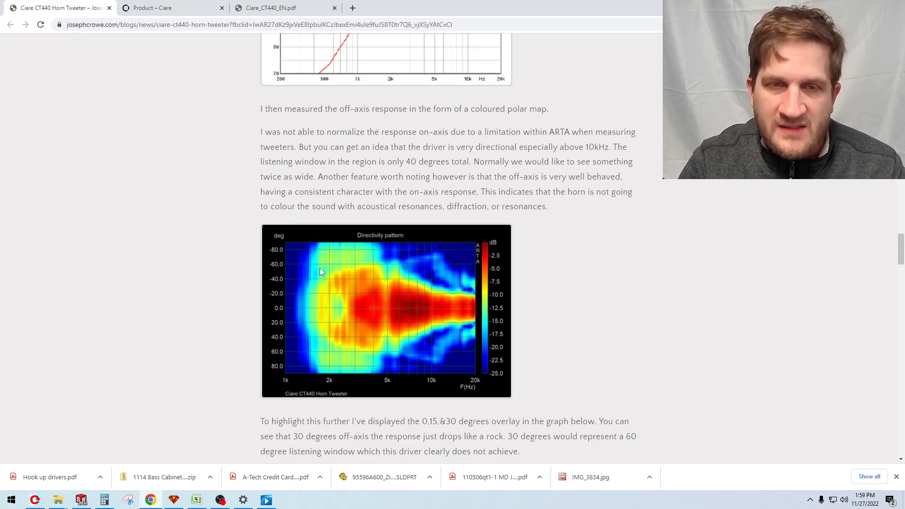
pyautogui.moveTo(320, 317)
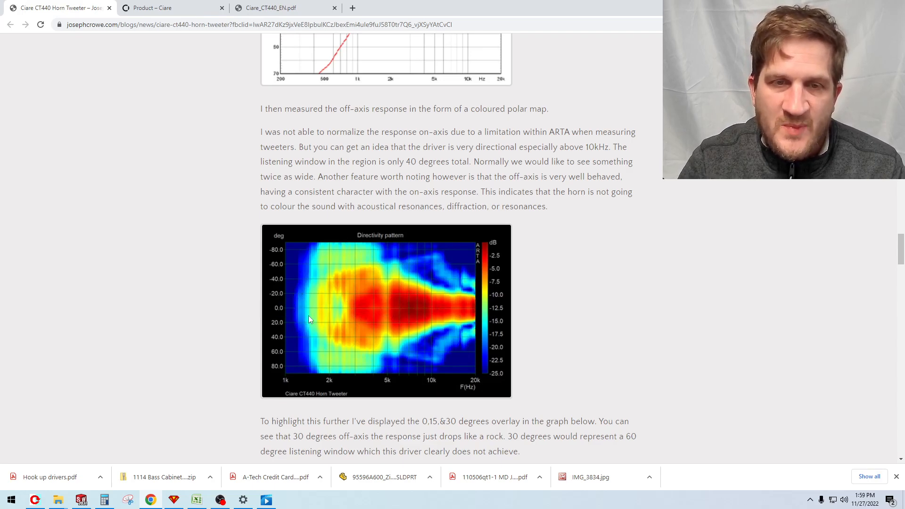
pyautogui.moveTo(394, 315)
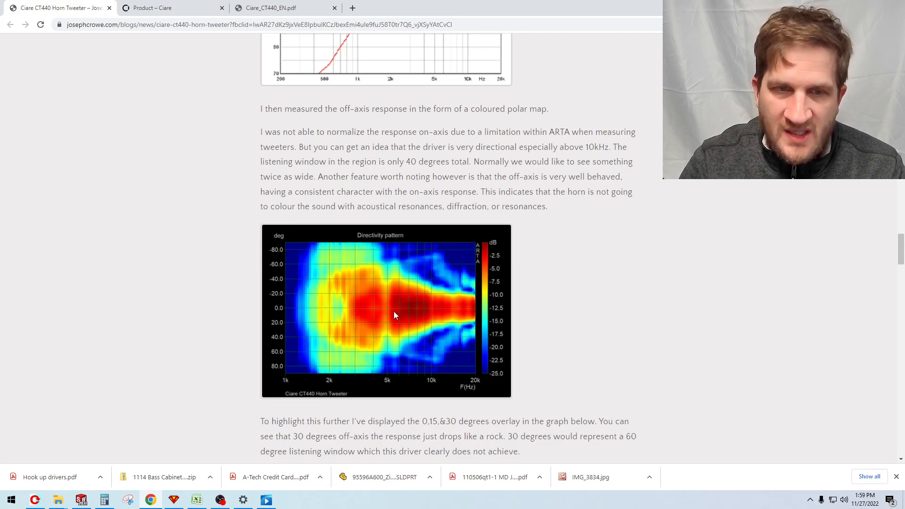
pyautogui.moveTo(399, 310)
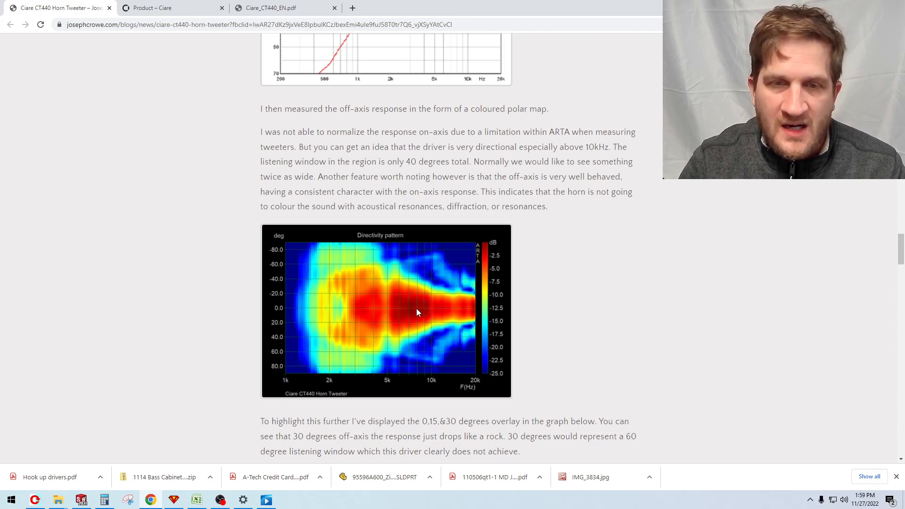
pyautogui.moveTo(418, 310)
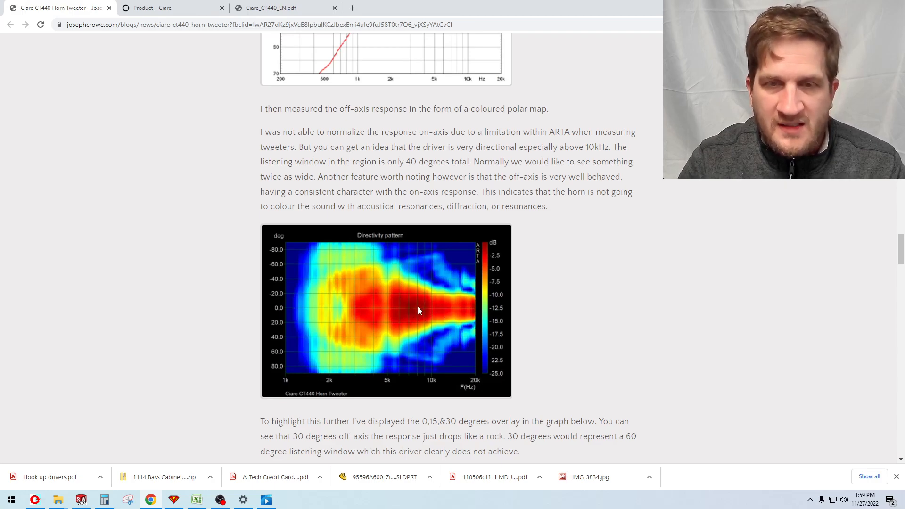
pyautogui.moveTo(451, 305)
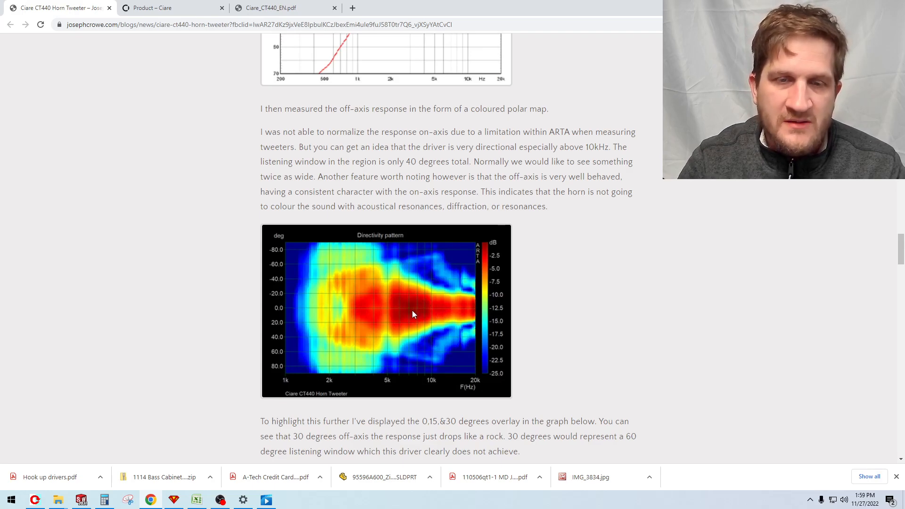
pyautogui.moveTo(417, 288)
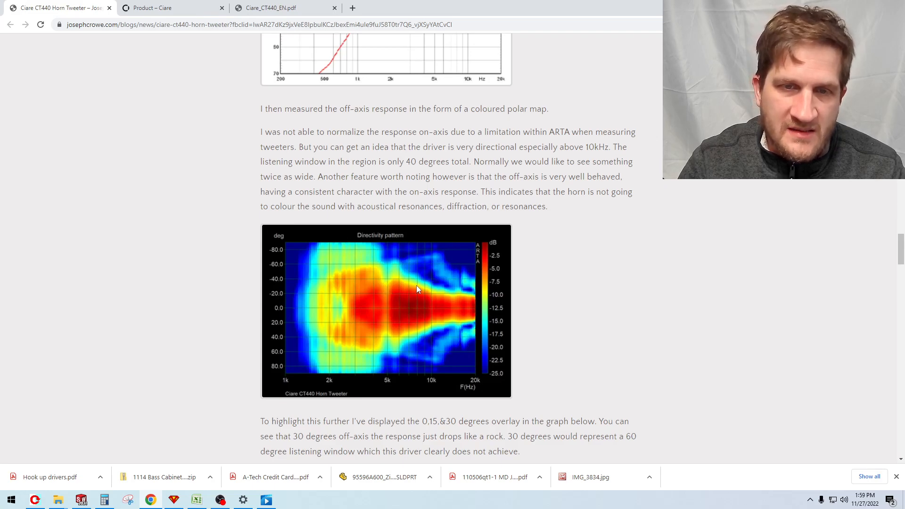
pyautogui.moveTo(387, 246)
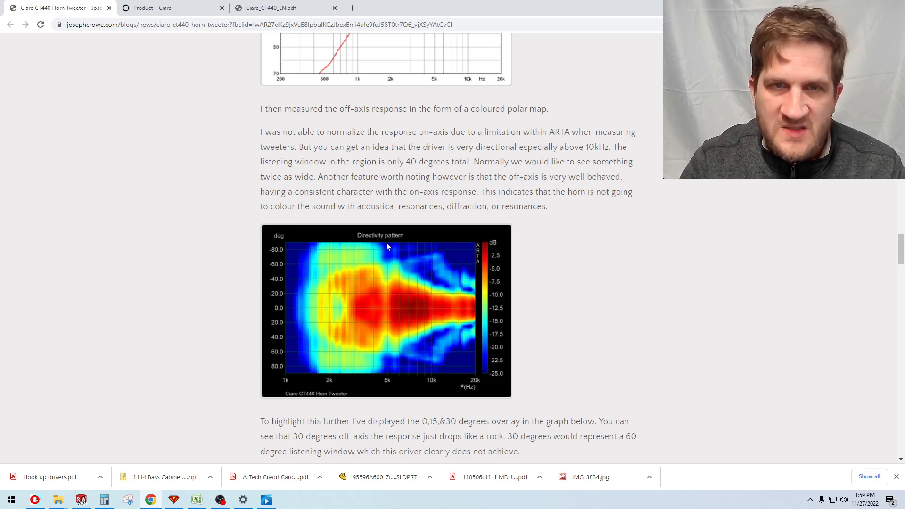
pyautogui.scroll(-3)
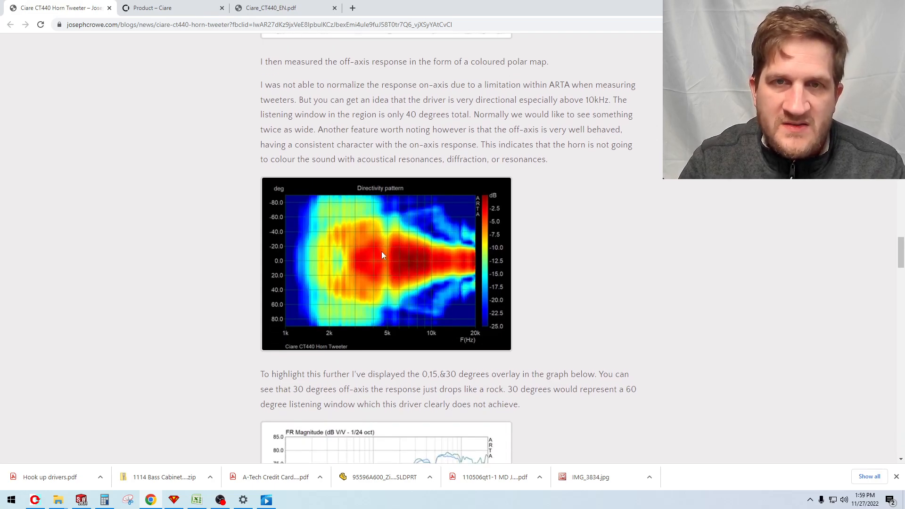
# - Highlight "40 degrees total" and scroll to the 0/15/30-degree overlay graph and Time Domain section
pyautogui.moveTo(405, 114); pyautogui.dragTo(471, 114)
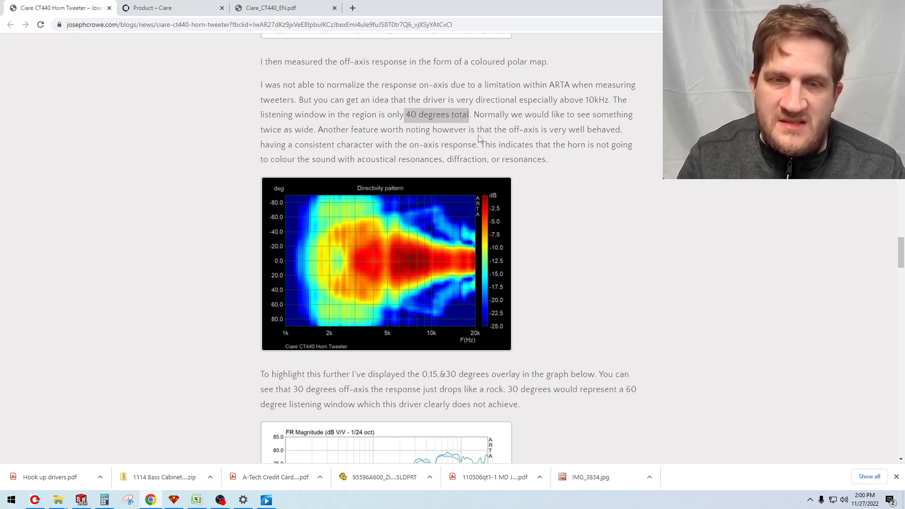
pyautogui.scroll(-3)
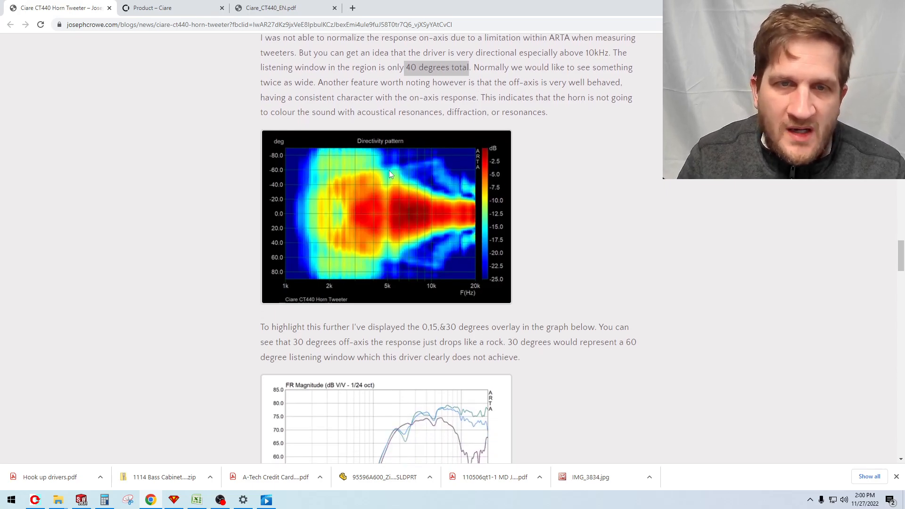
pyautogui.scroll(-3)
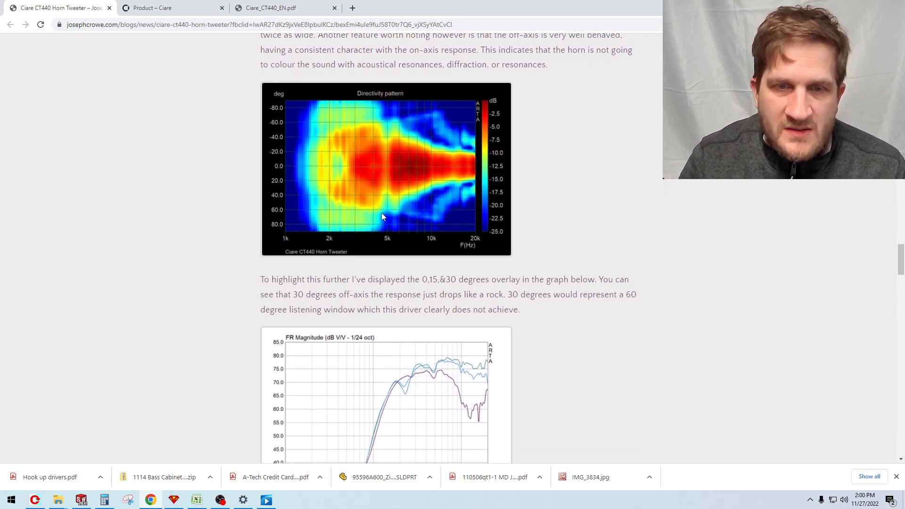
pyautogui.scroll(-3)
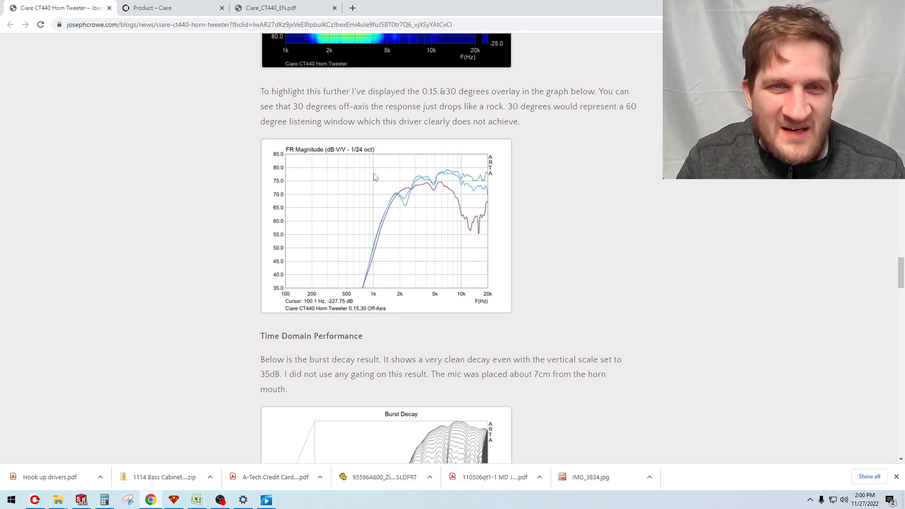
pyautogui.moveTo(443, 202)
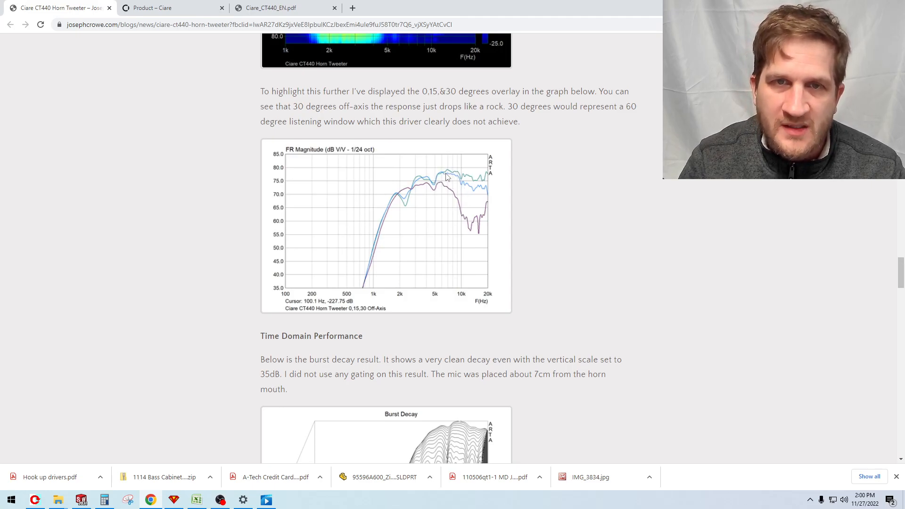
pyautogui.moveTo(467, 194)
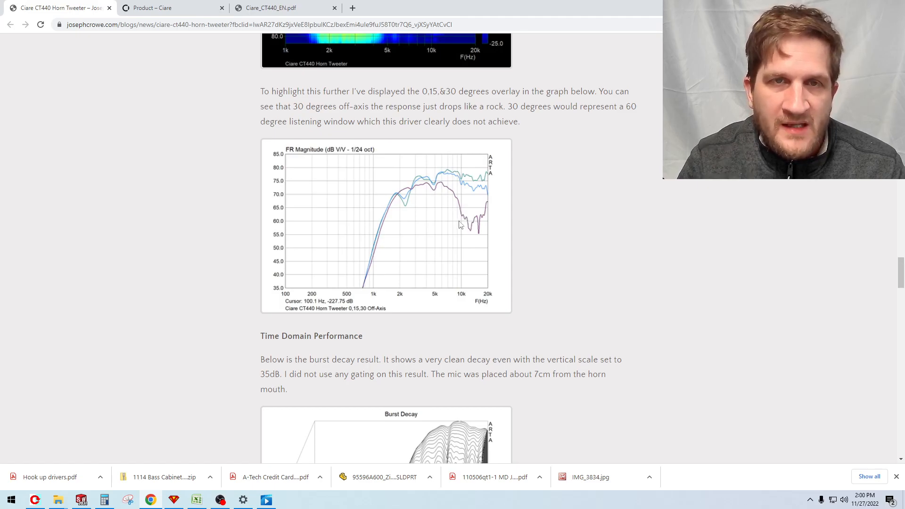
pyautogui.moveTo(454, 234)
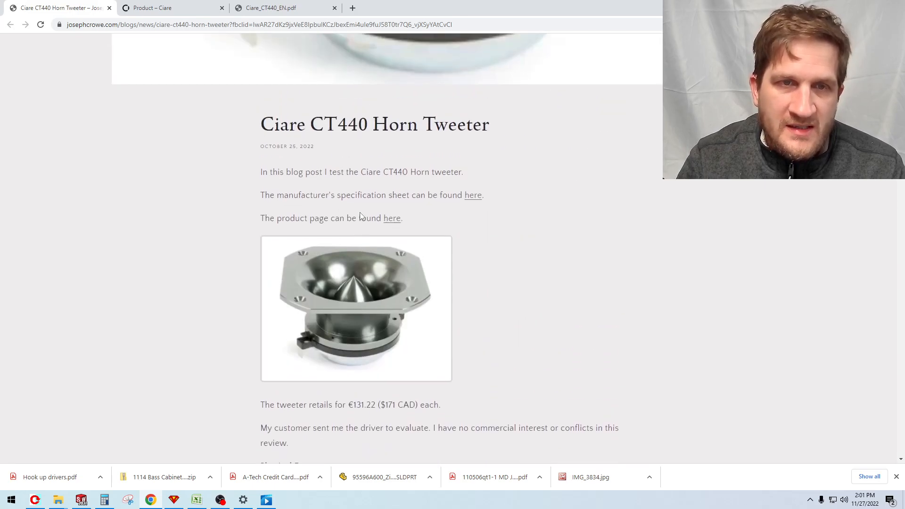
# - Scroll to the Physical Features section and hand-for-scale photo near the top of the post
pyautogui.scroll(-3)
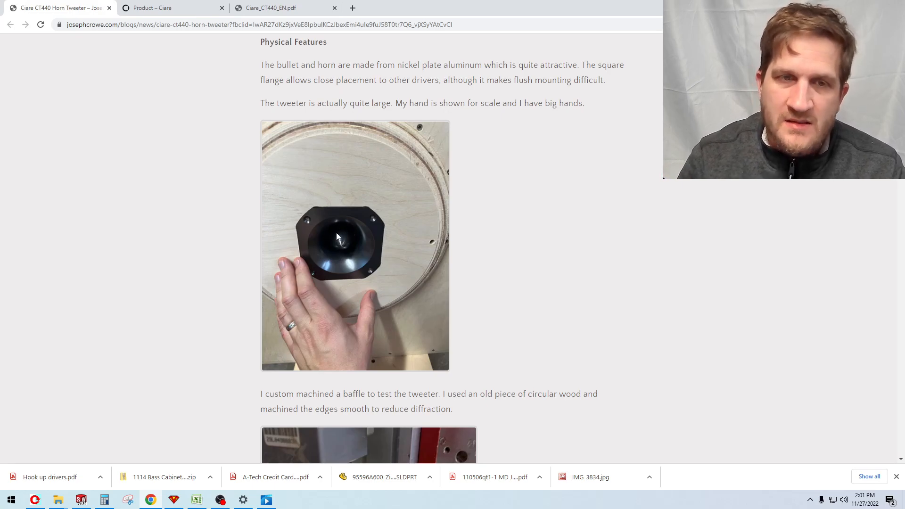
pyautogui.moveTo(330, 232)
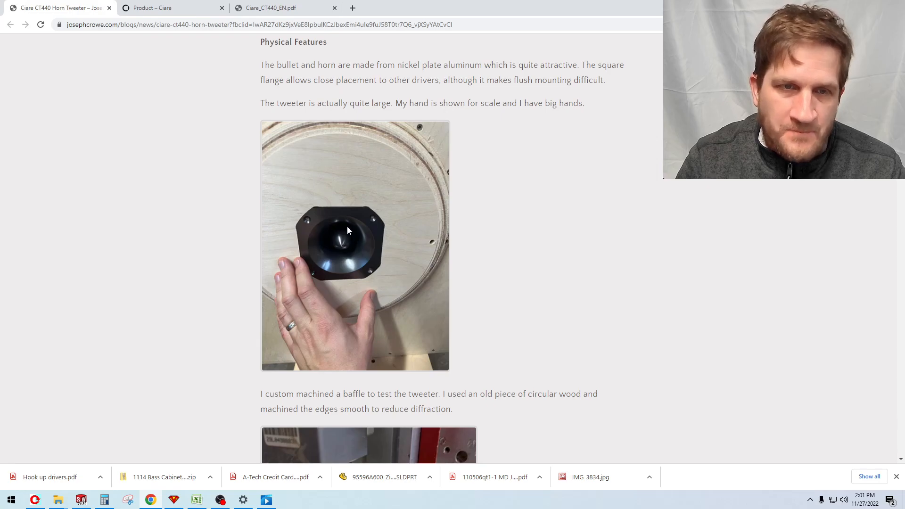
pyautogui.moveTo(337, 231)
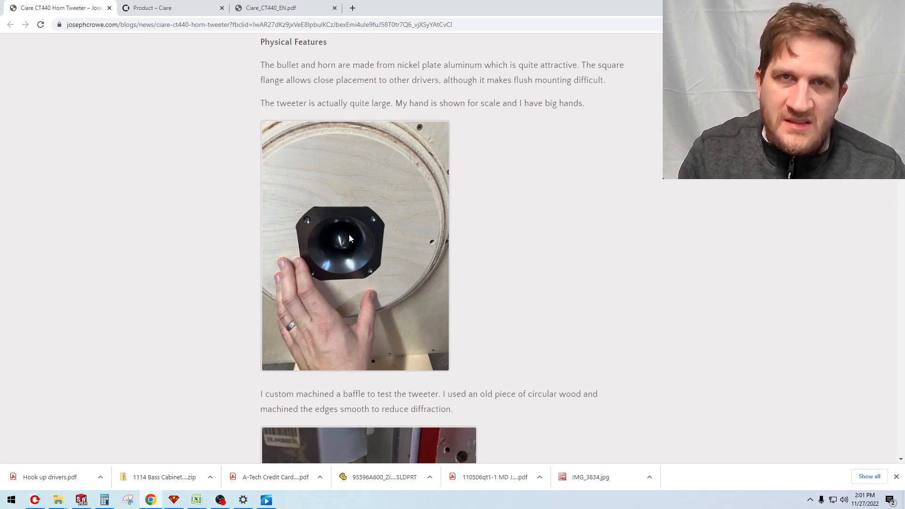
pyautogui.moveTo(359, 247)
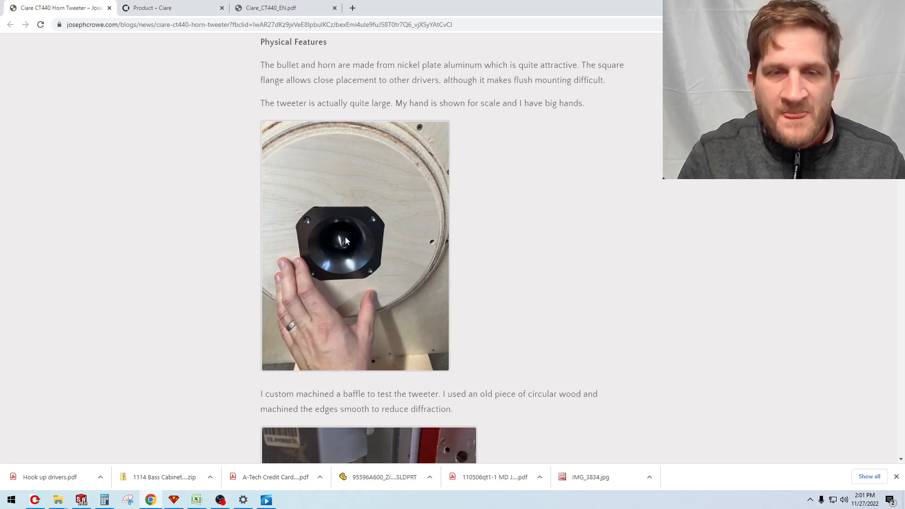
# - Scroll down to the custom-machined baffle paragraph and CNC machining photo
pyautogui.scroll(-3)
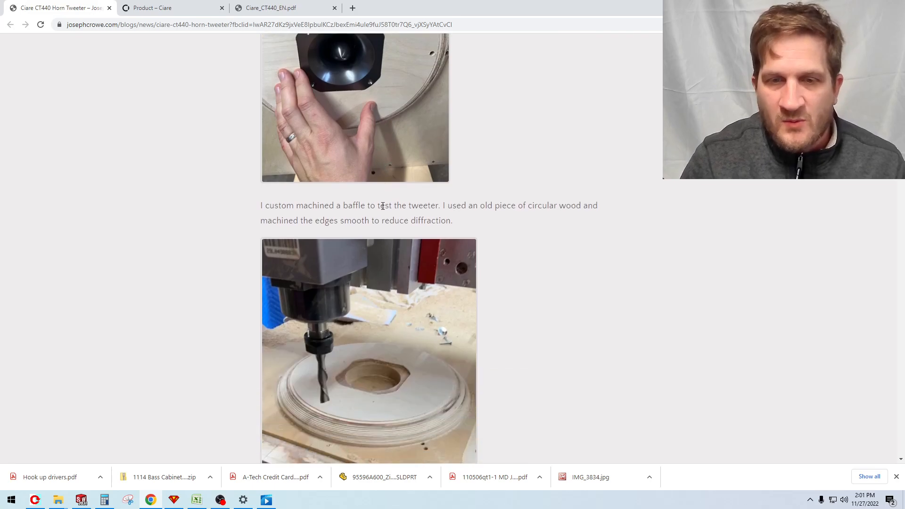
# - Scroll down past the burst decay and CSD plots to the step response graph and Distortion heading
pyautogui.scroll(-3)
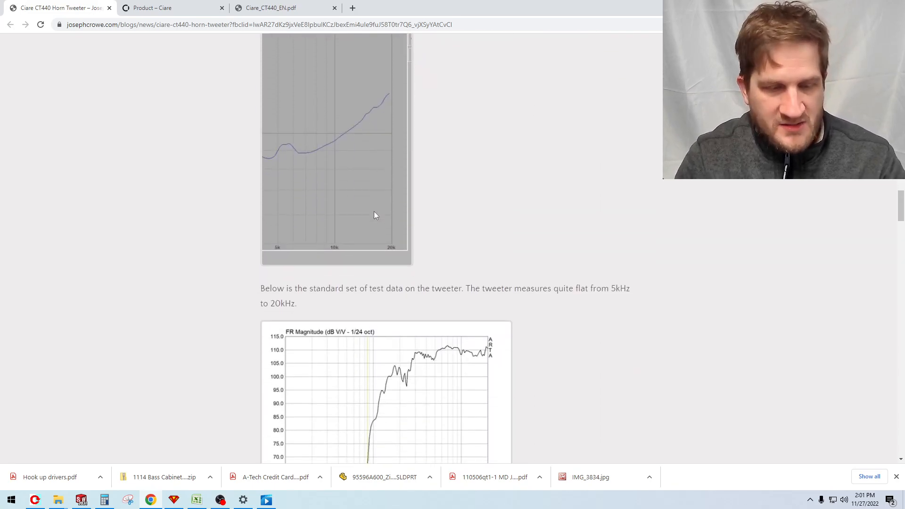
pyautogui.scroll(-3)
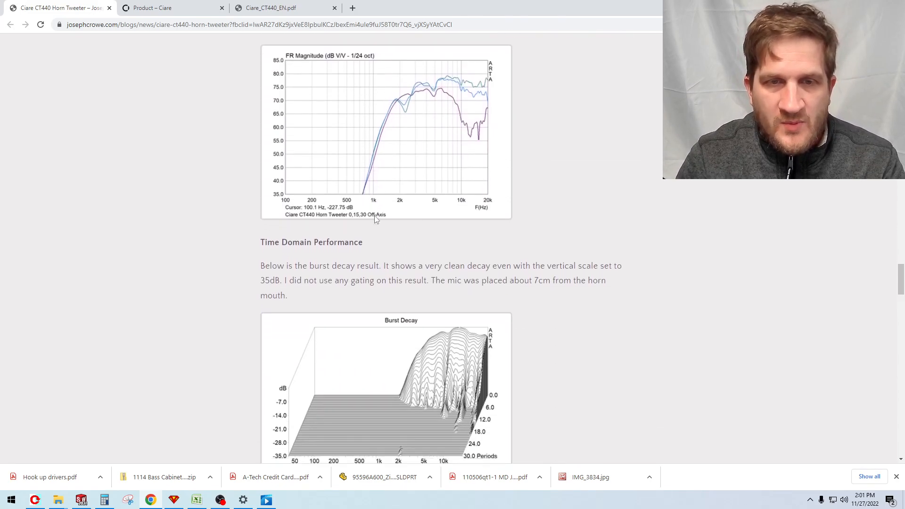
pyautogui.scroll(-3)
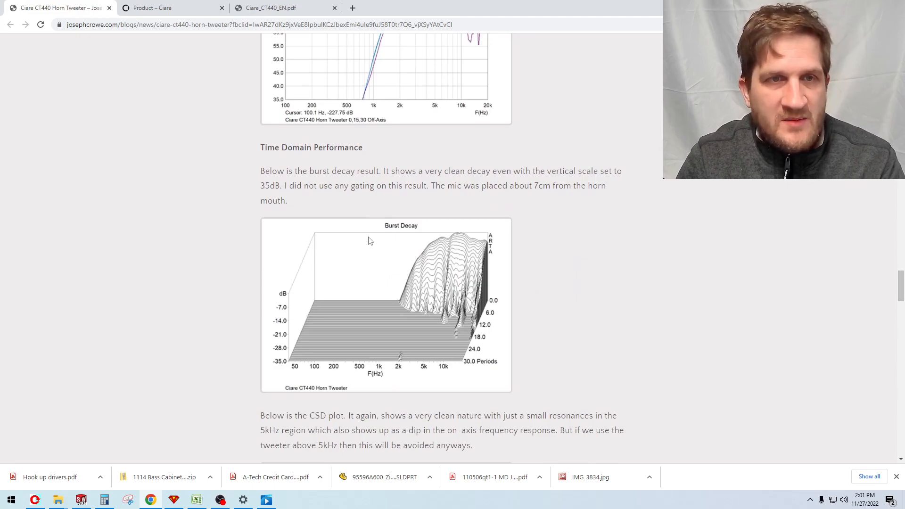
pyautogui.scroll(-3)
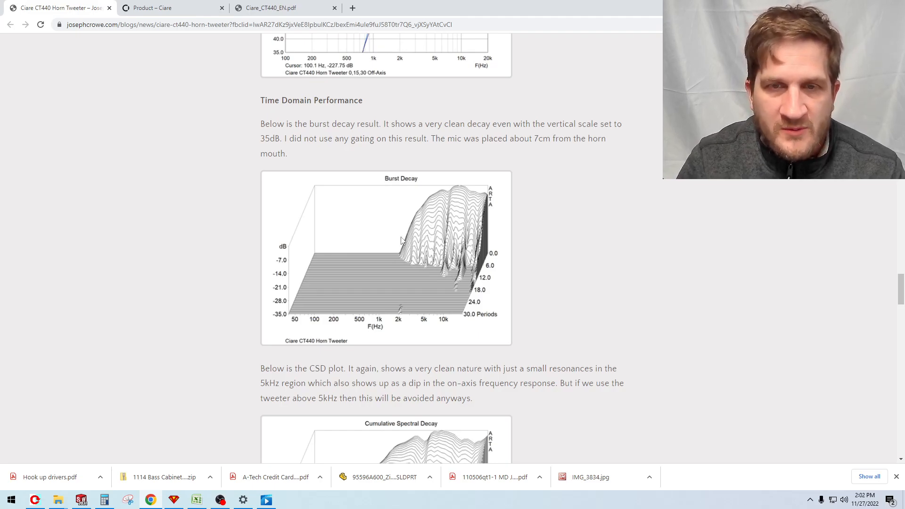
pyautogui.scroll(-3)
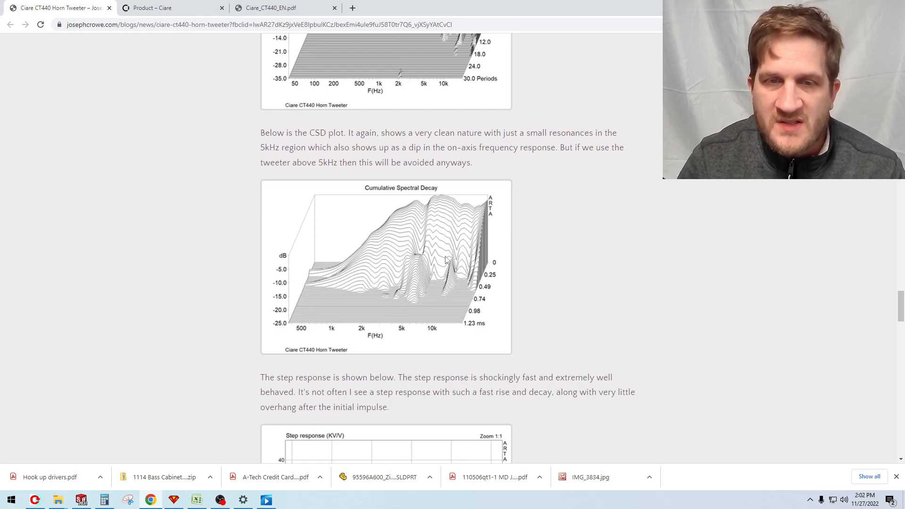
pyautogui.scroll(-3)
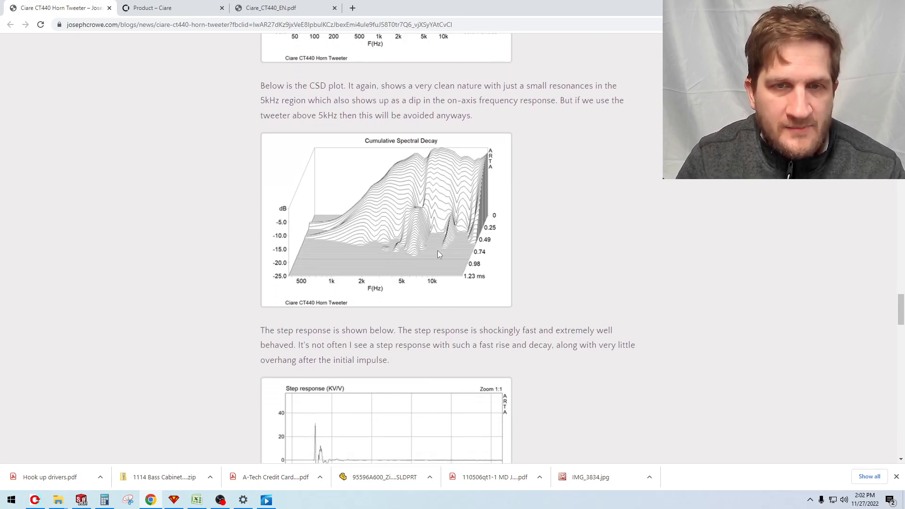
pyautogui.moveTo(410, 236)
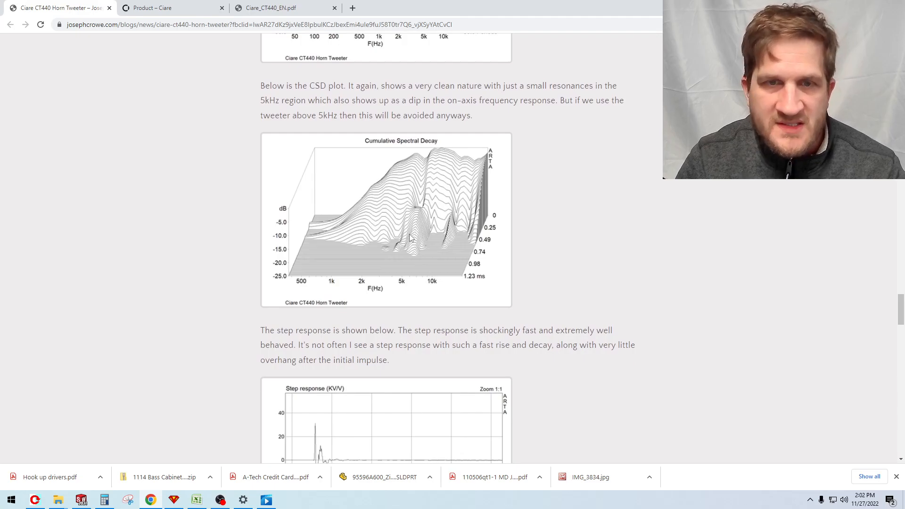
pyautogui.scroll(-3)
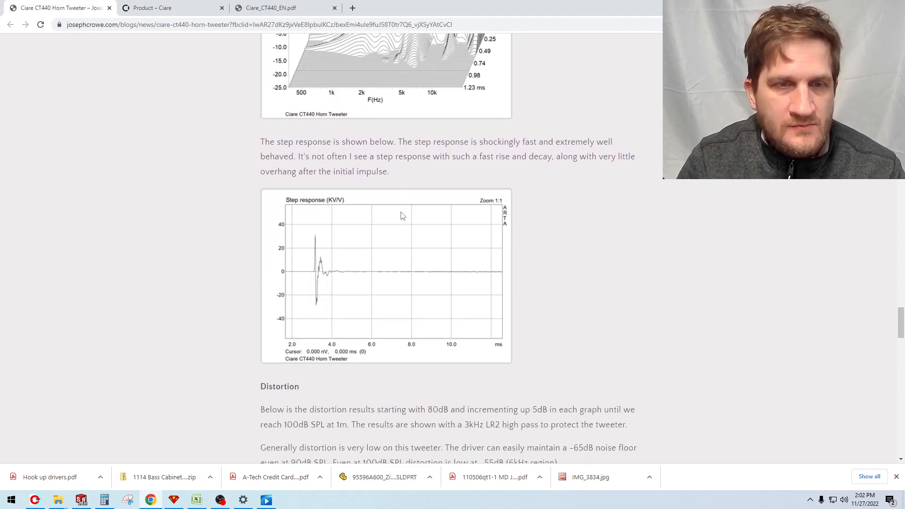
pyautogui.scroll(-3)
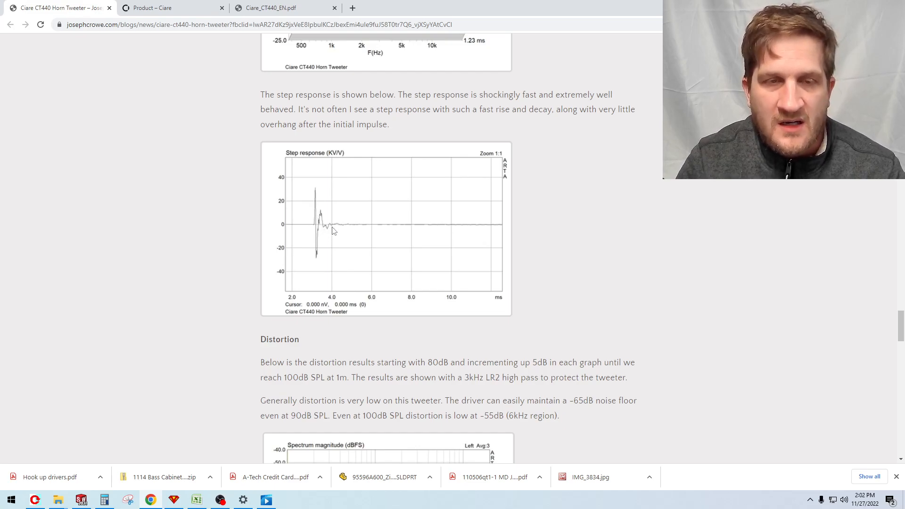
pyautogui.moveTo(364, 244)
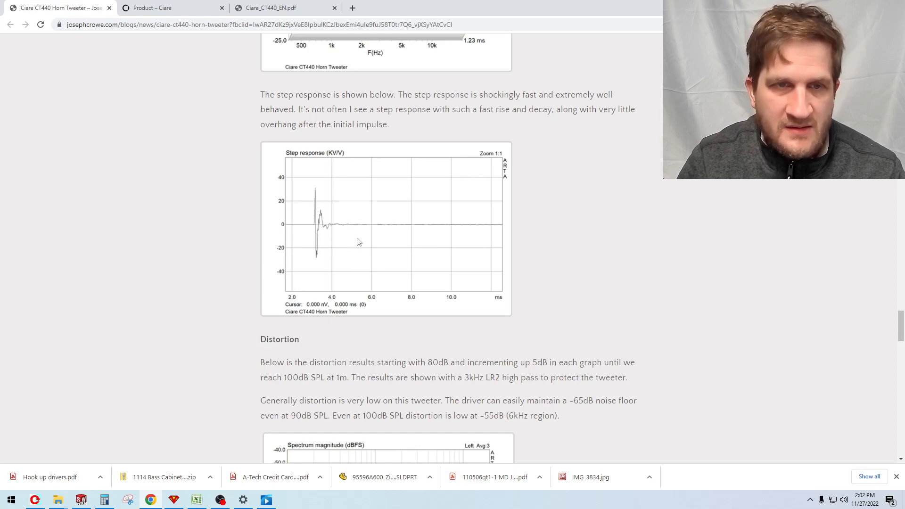
pyautogui.moveTo(394, 243)
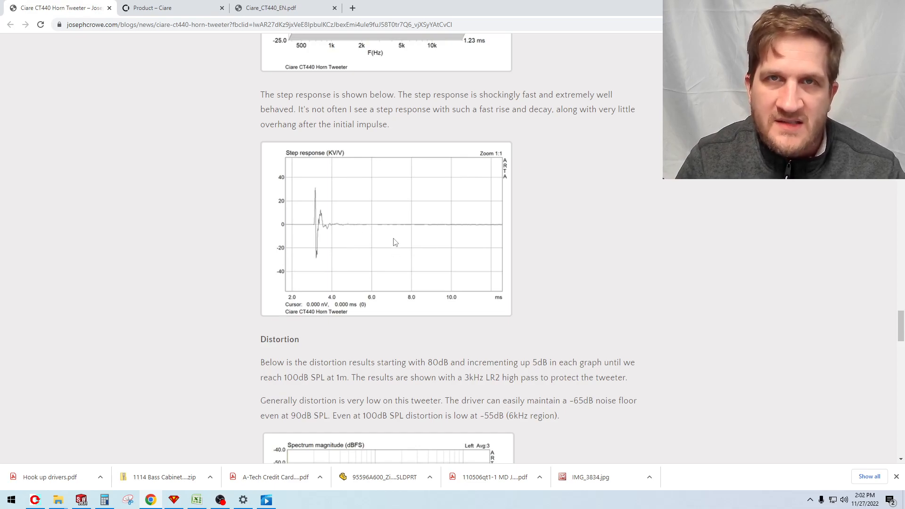
pyautogui.moveTo(379, 256)
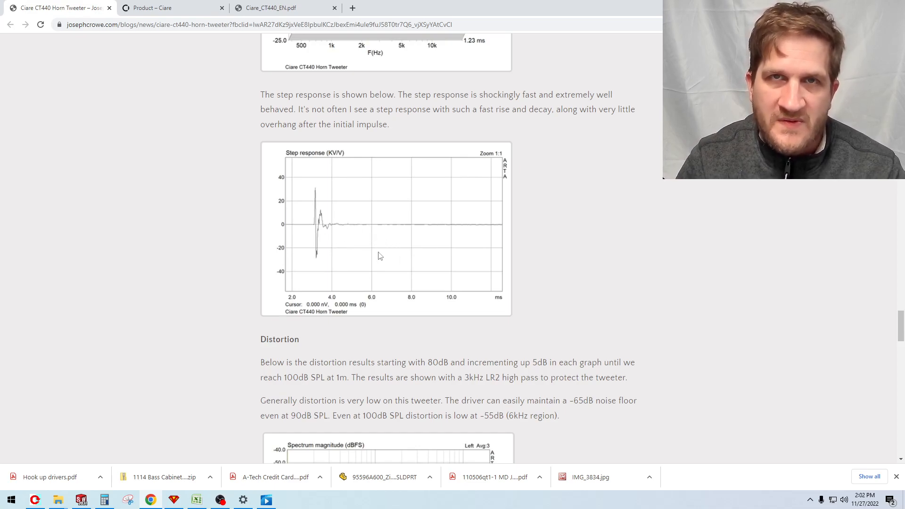
# - Scroll down through the 80–100dB distortion spectrum graphs to the Subjective Listening heading
pyautogui.scroll(-3)
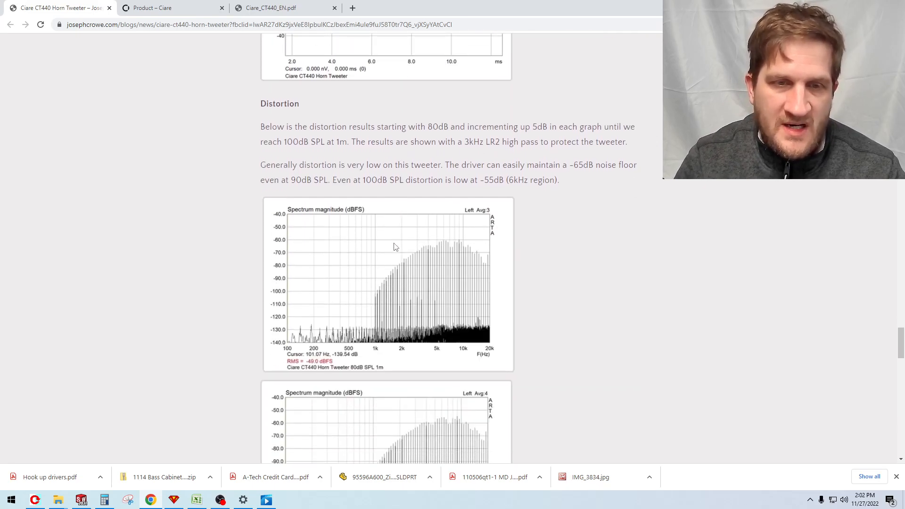
pyautogui.scroll(-3)
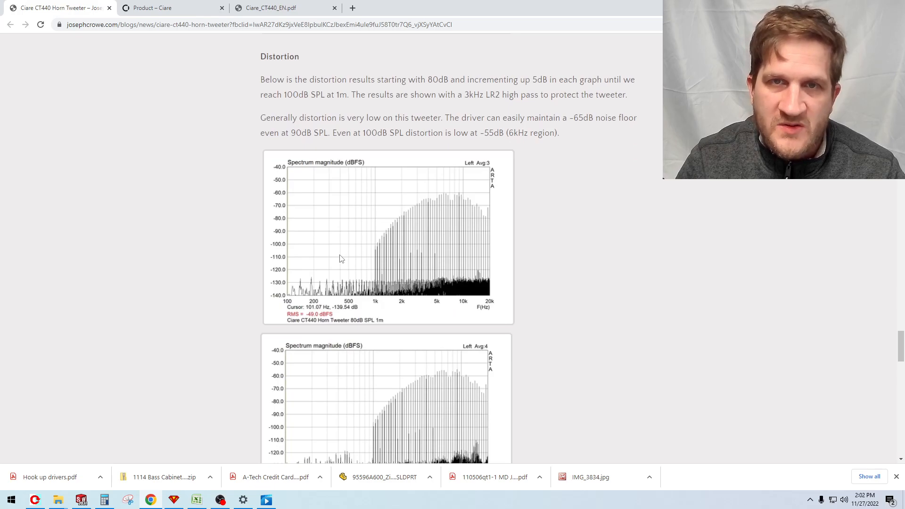
pyautogui.moveTo(339, 238)
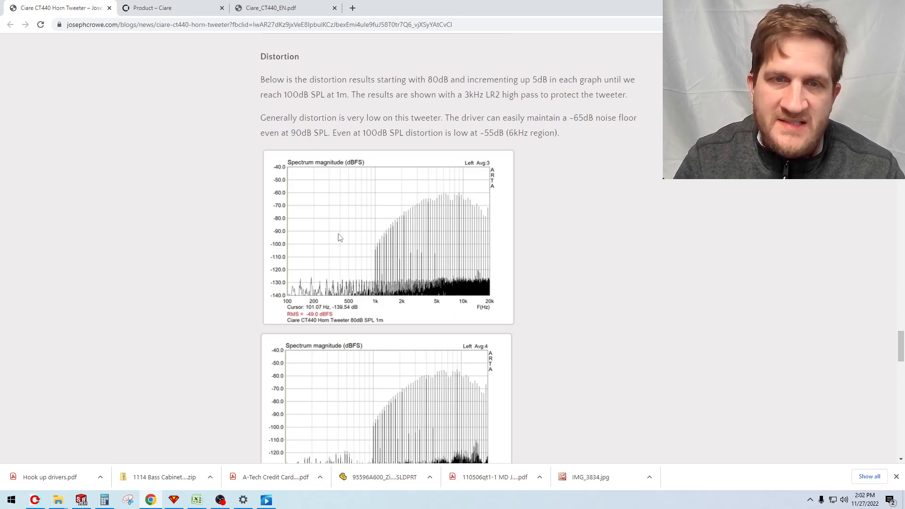
pyautogui.moveTo(327, 250)
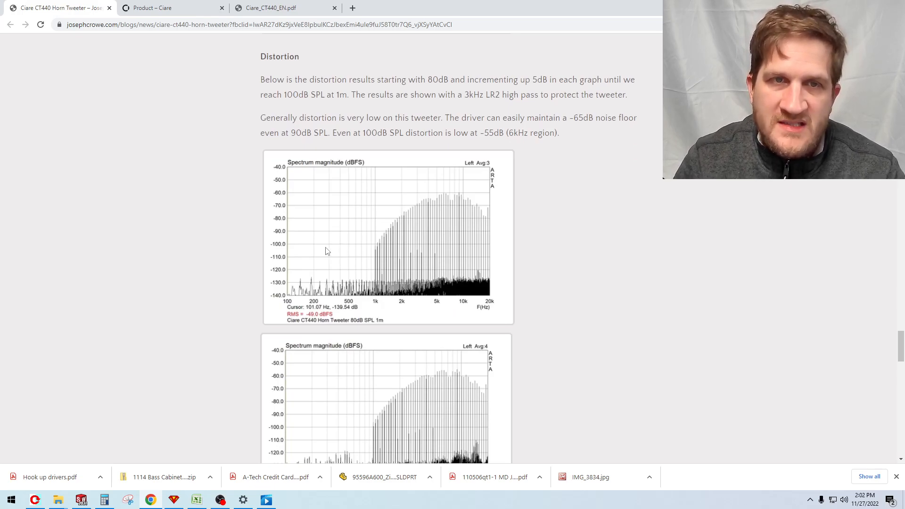
pyautogui.moveTo(315, 253)
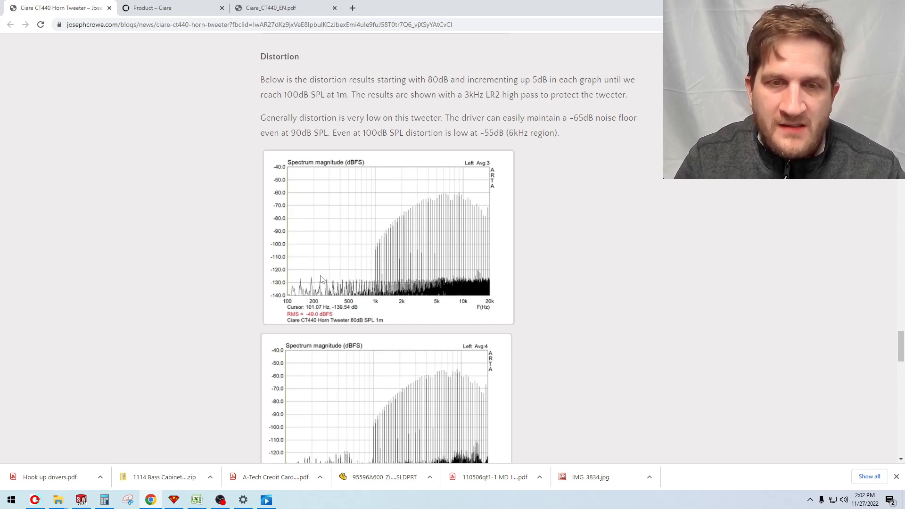
pyautogui.scroll(-3)
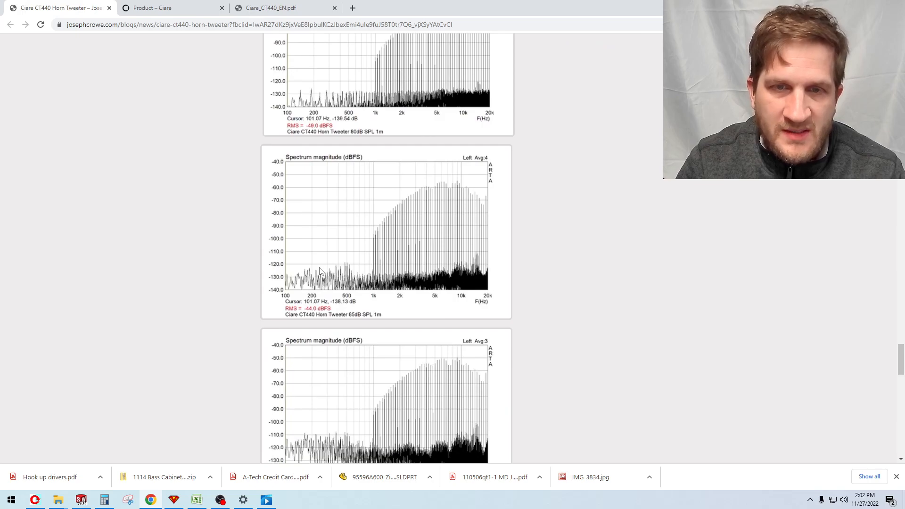
pyautogui.moveTo(328, 326)
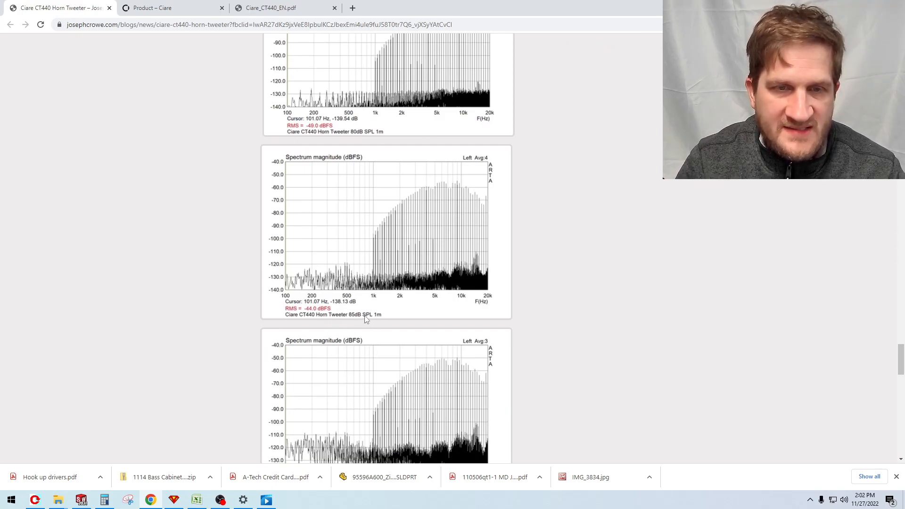
pyautogui.scroll(-3)
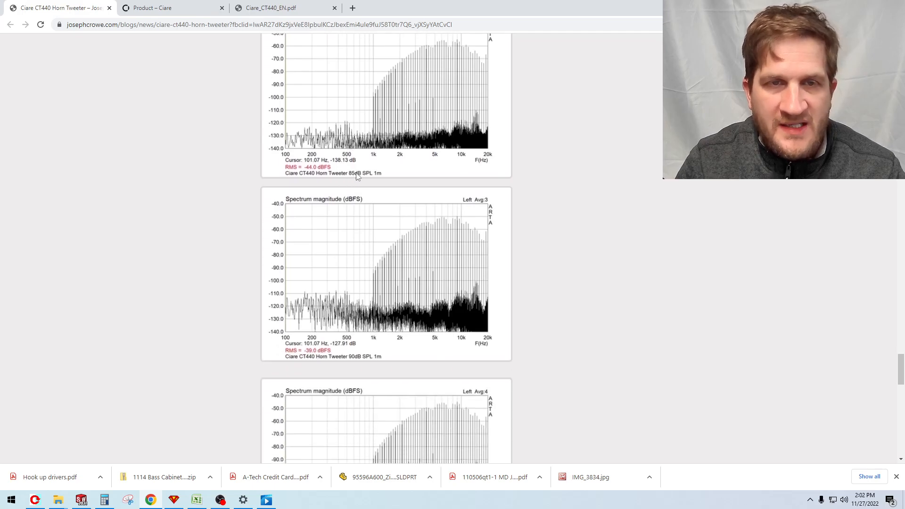
pyautogui.scroll(-3)
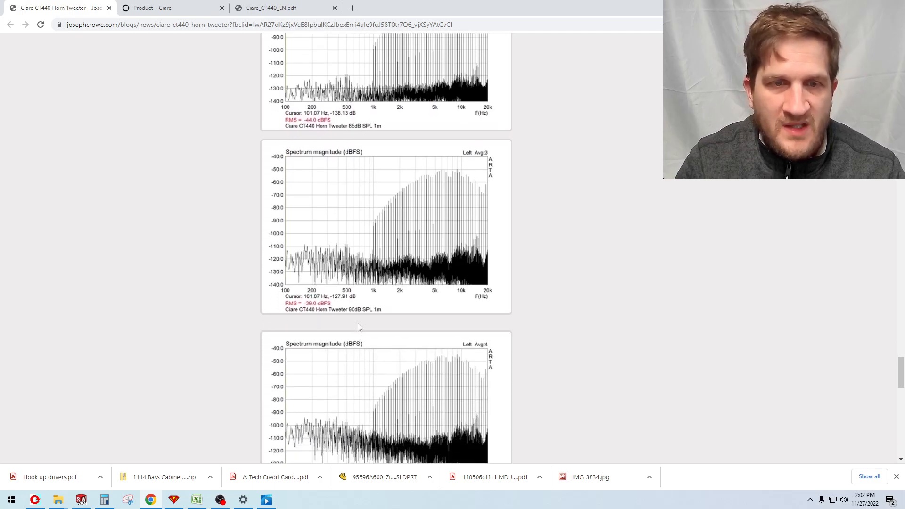
pyautogui.scroll(-3)
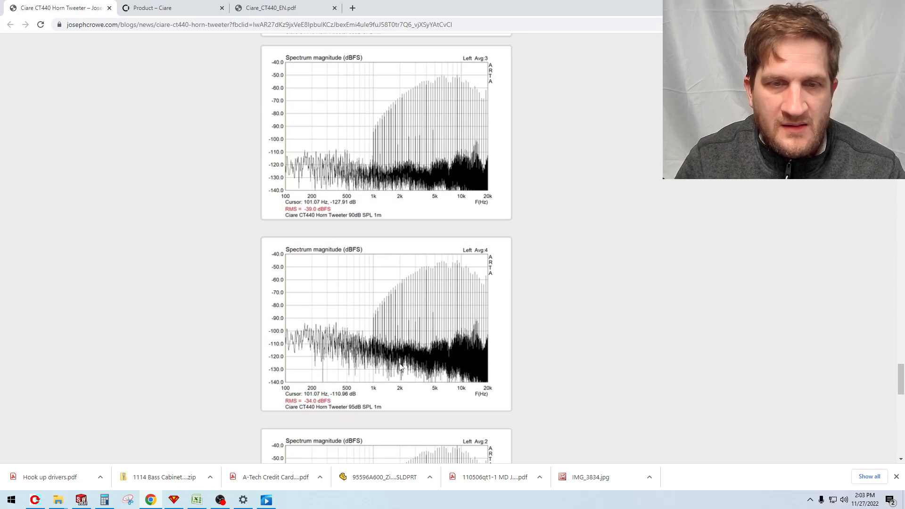
pyautogui.scroll(-3)
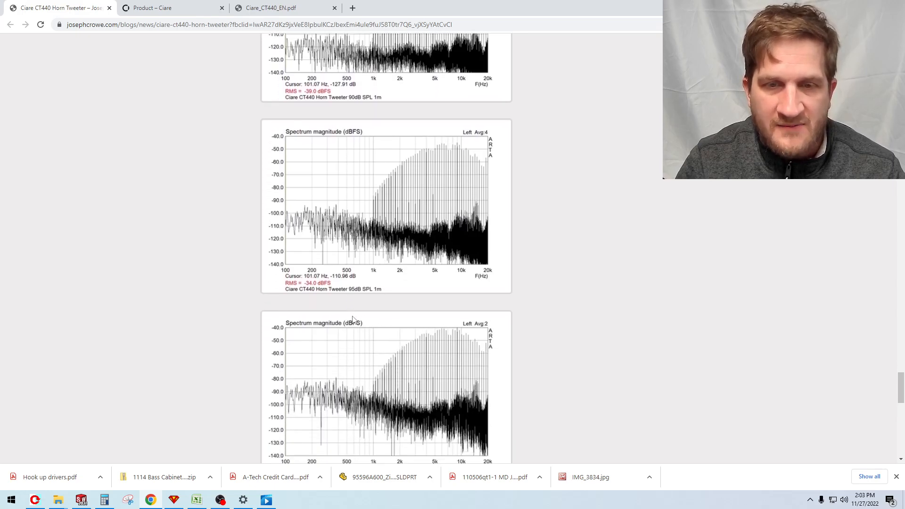
pyautogui.scroll(-3)
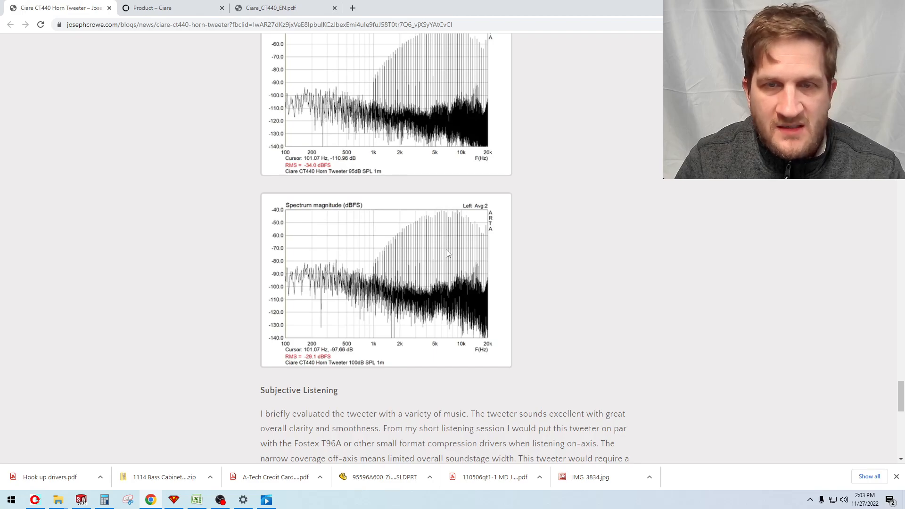
pyautogui.moveTo(444, 277)
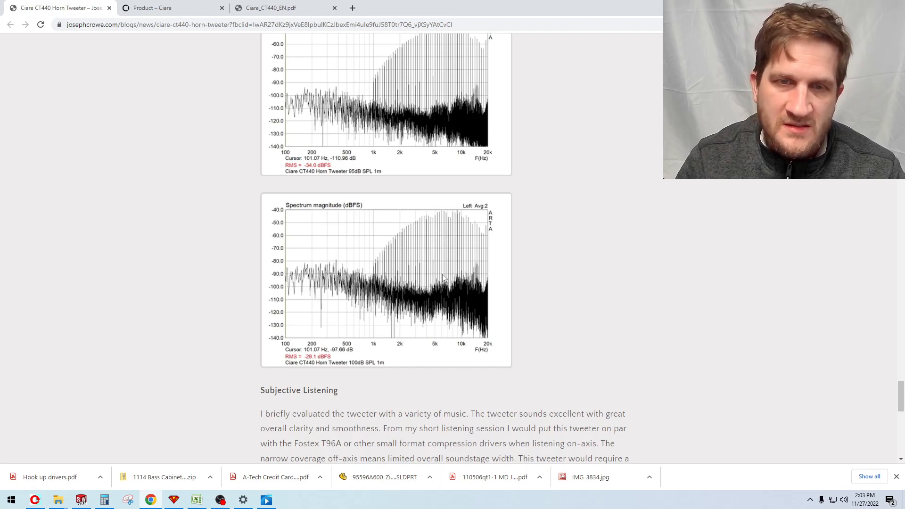
pyautogui.moveTo(435, 249)
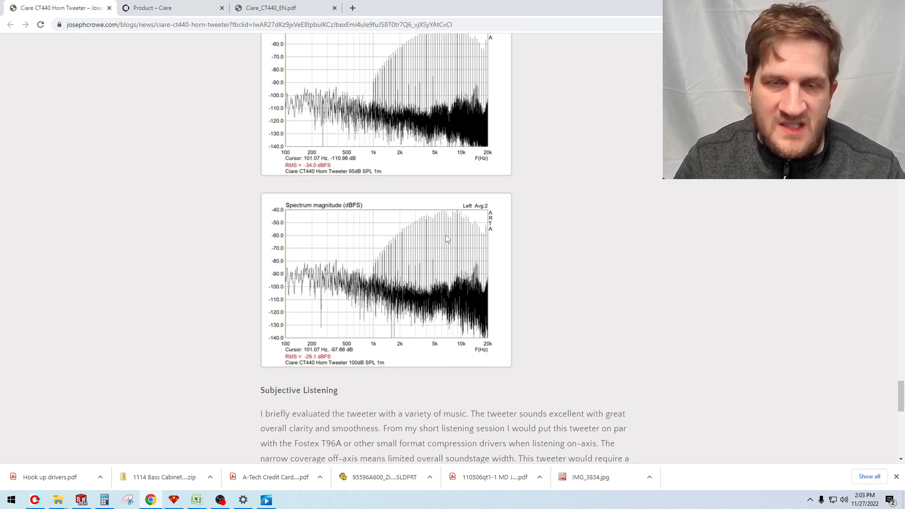
pyautogui.moveTo(434, 260)
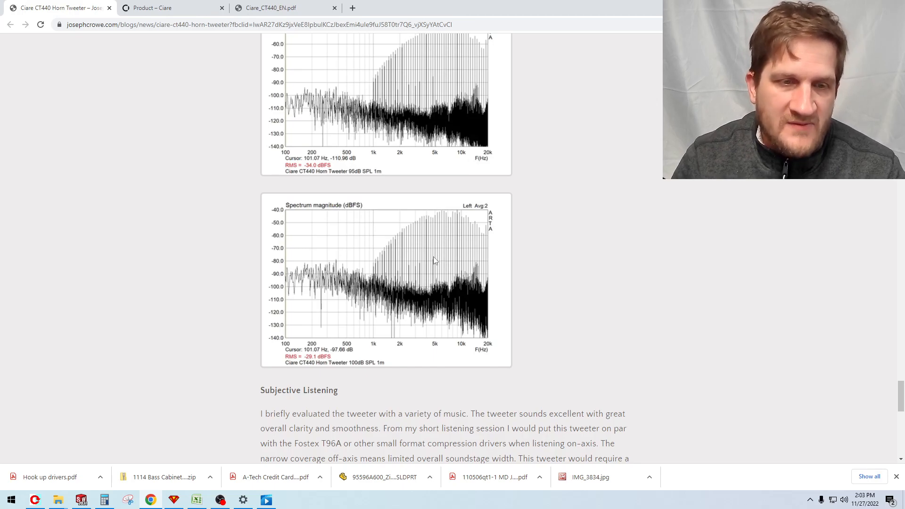
# - Scroll back up to the Distortion introduction, then down to the 85dB and 90dB graphs
pyautogui.scroll(-3)
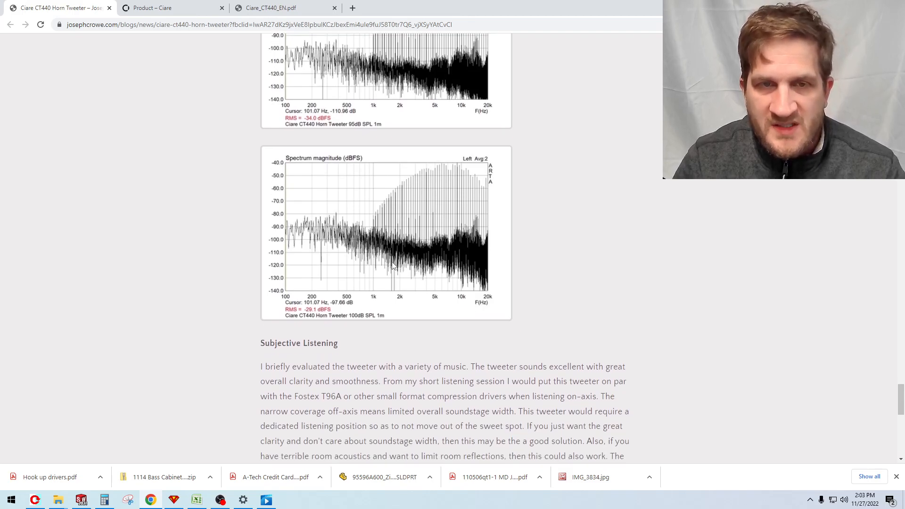
pyautogui.scroll(3)
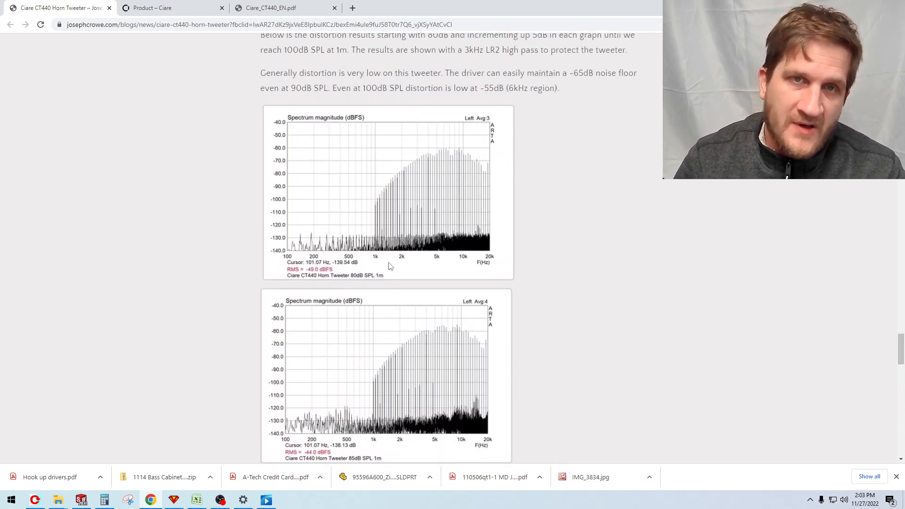
pyautogui.scroll(3)
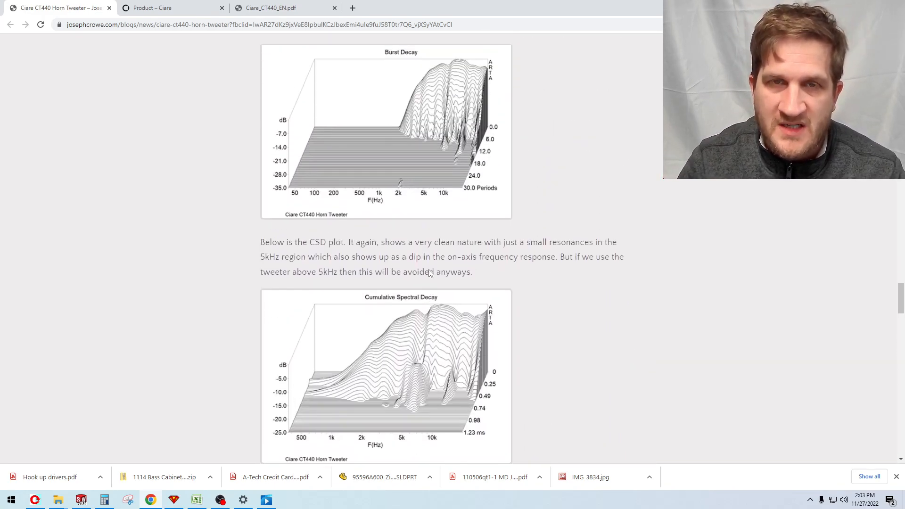
pyautogui.scroll(-3)
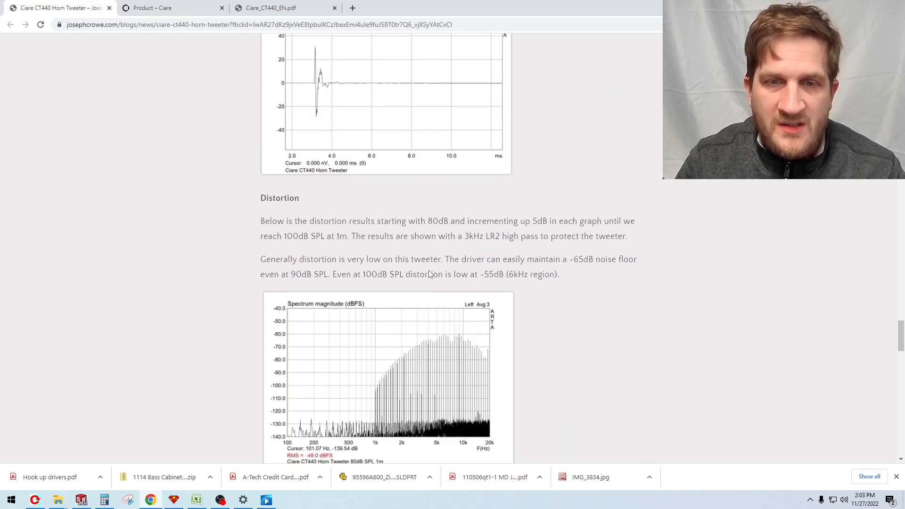
pyautogui.scroll(-3)
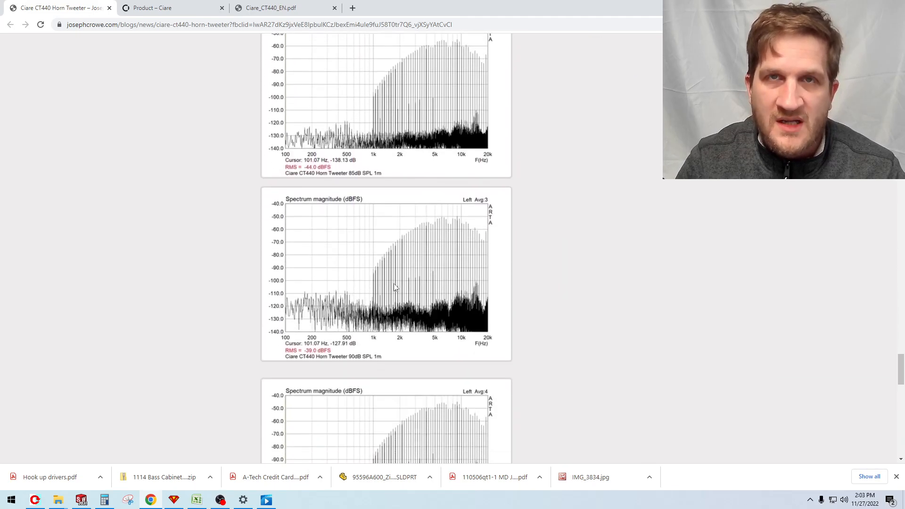
pyautogui.click(283, 7)
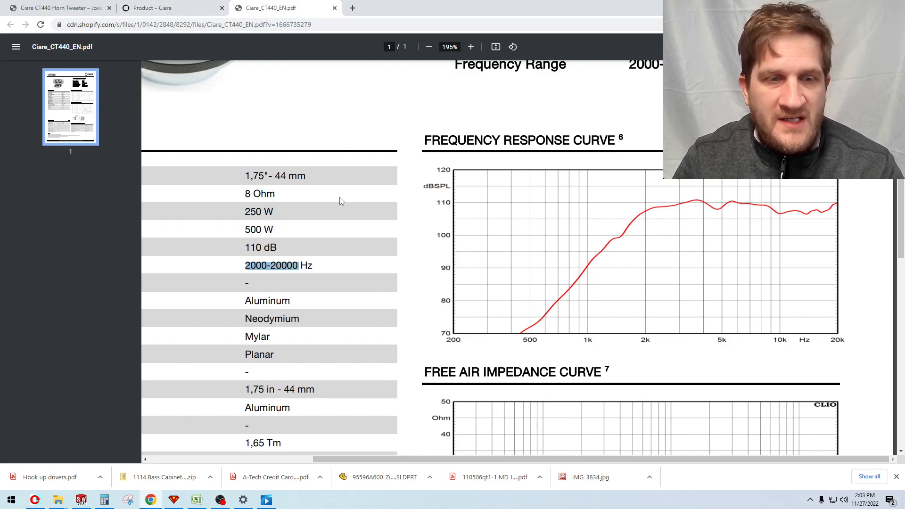
pyautogui.scroll(-3)
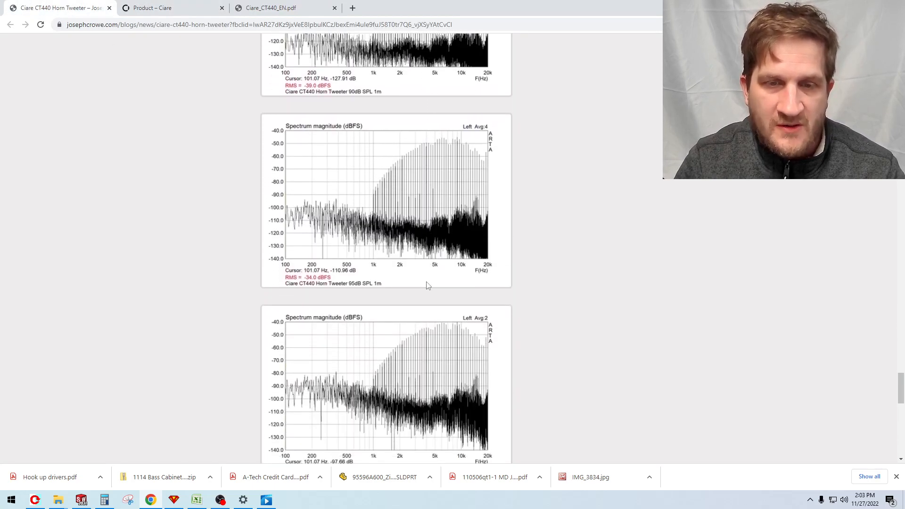
# - Scroll down to read the Subjective Listening section to the Back to blog link
pyautogui.scroll(-3)
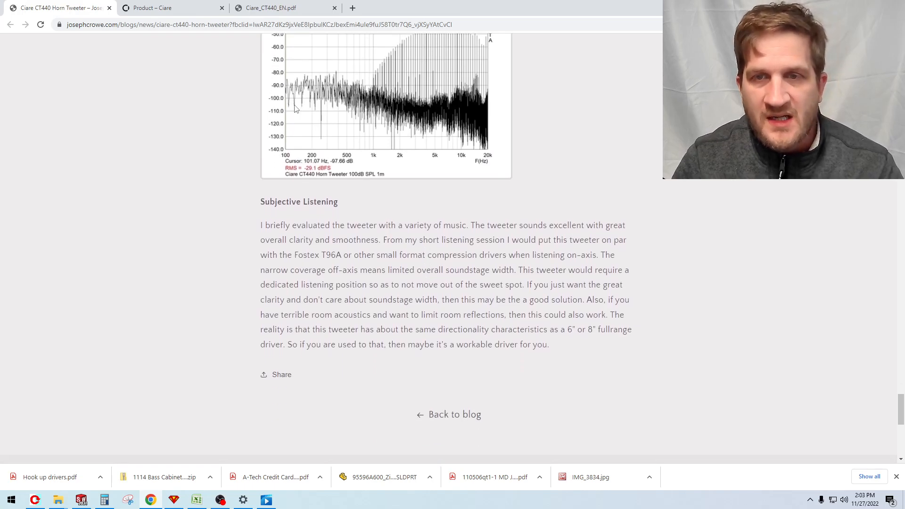
pyautogui.moveTo(320, 137)
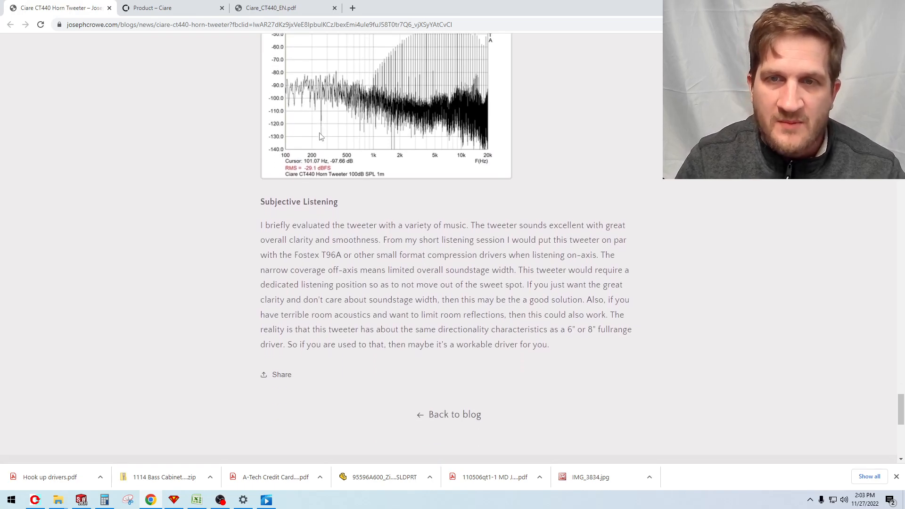
pyautogui.moveTo(316, 150)
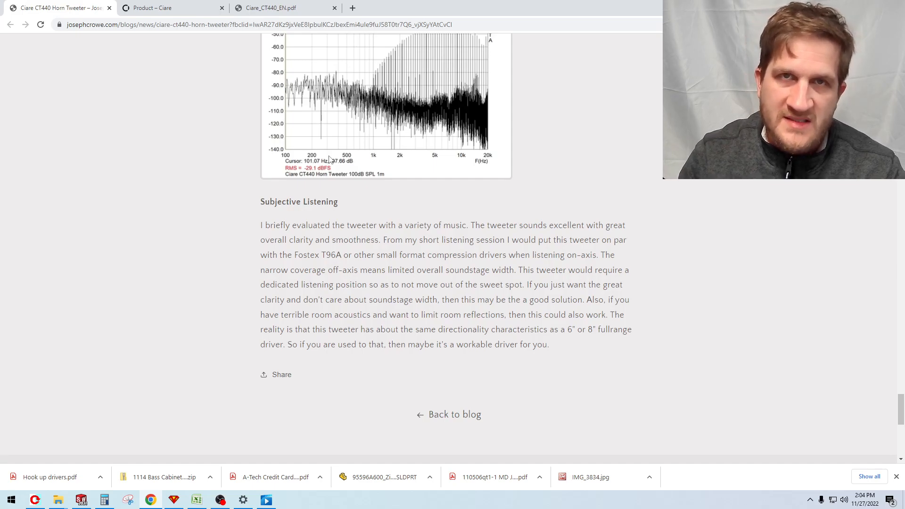
pyautogui.moveTo(341, 164)
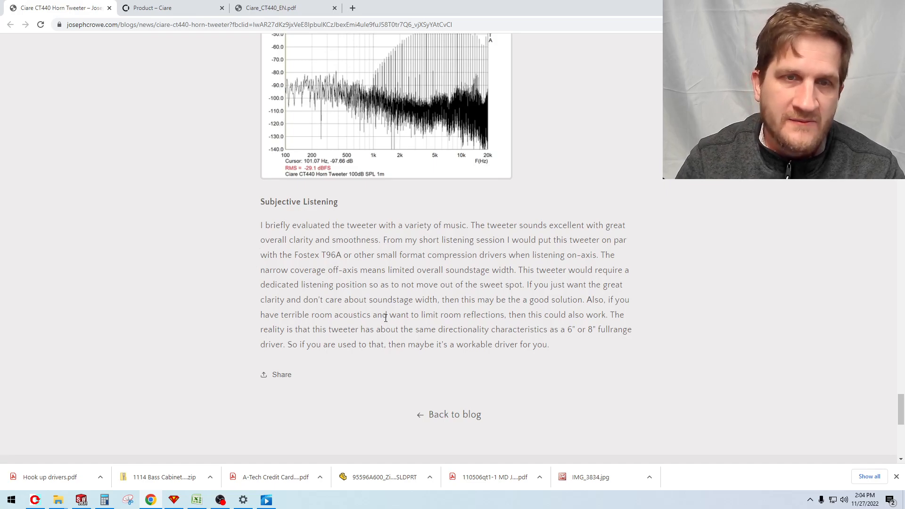
pyautogui.moveTo(178, 195)
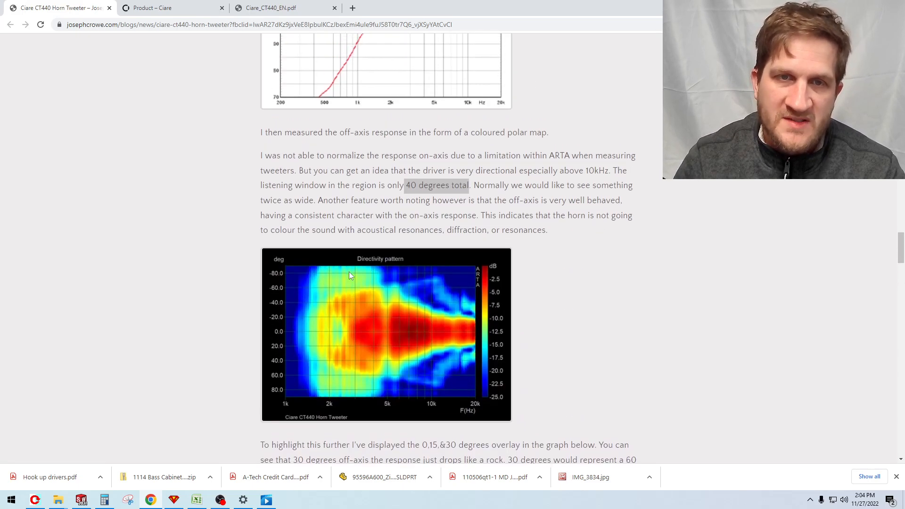
# - Scroll down past the polar map to the 0/15/30-degree off-axis overlay graph
pyautogui.scroll(-3)
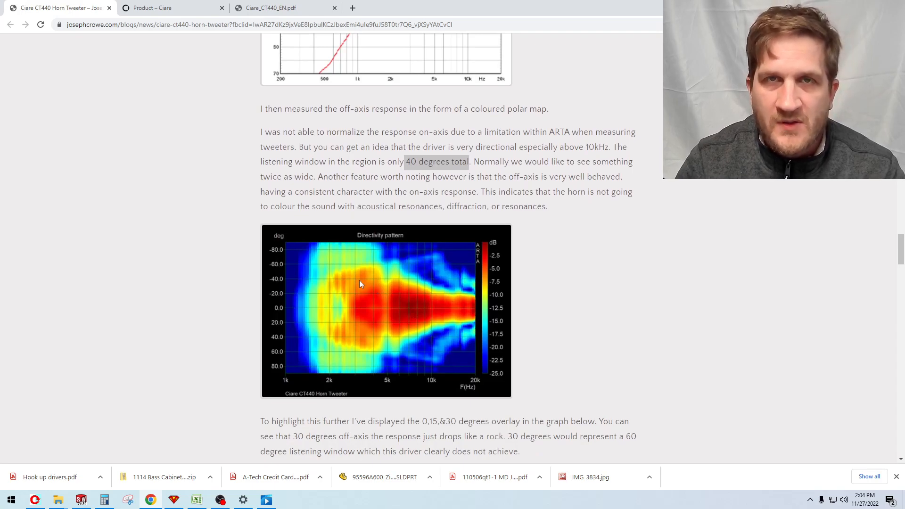
pyautogui.moveTo(373, 297)
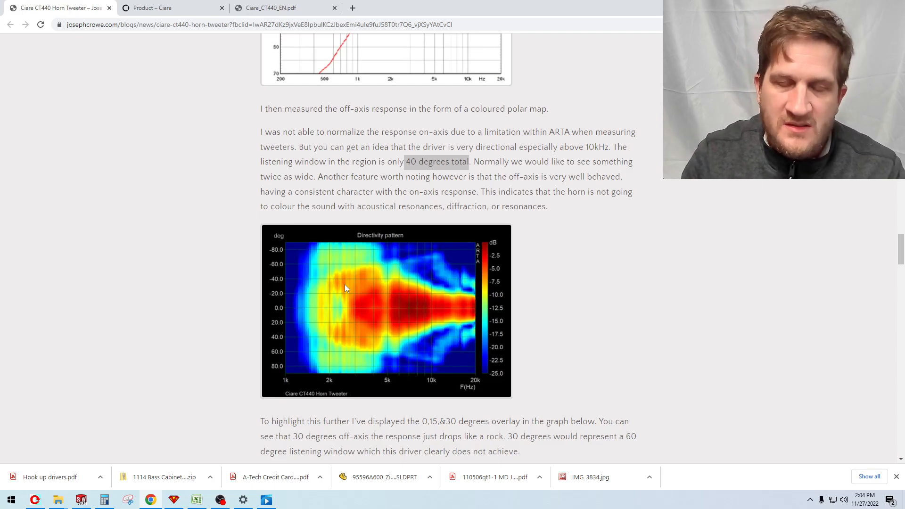
pyautogui.moveTo(412, 296)
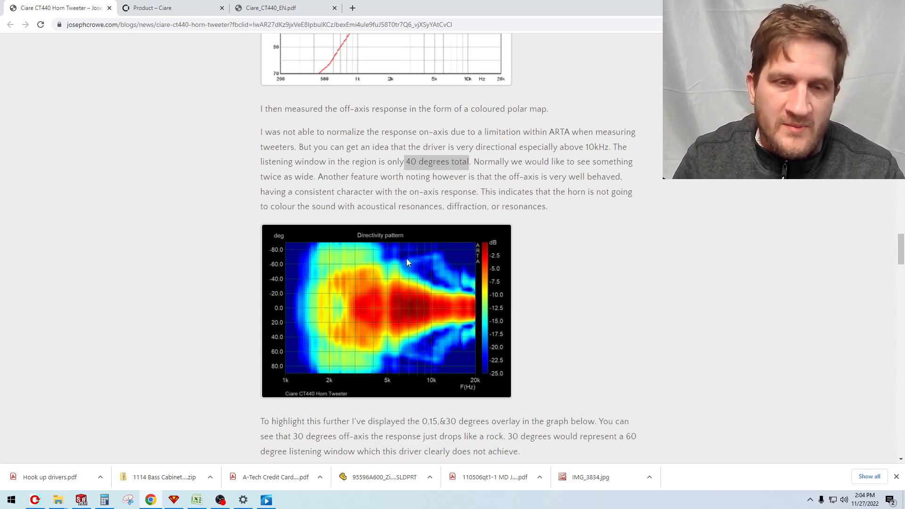
pyautogui.scroll(-3)
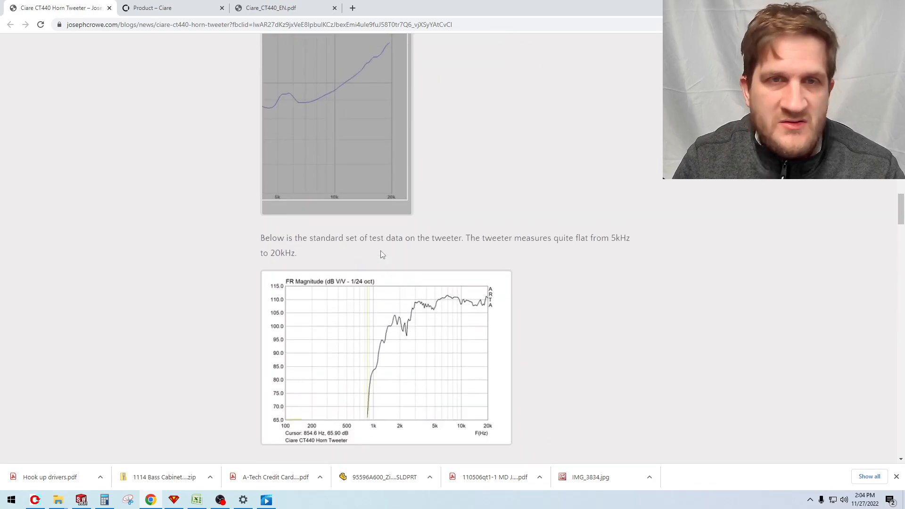
pyautogui.scroll(-3)
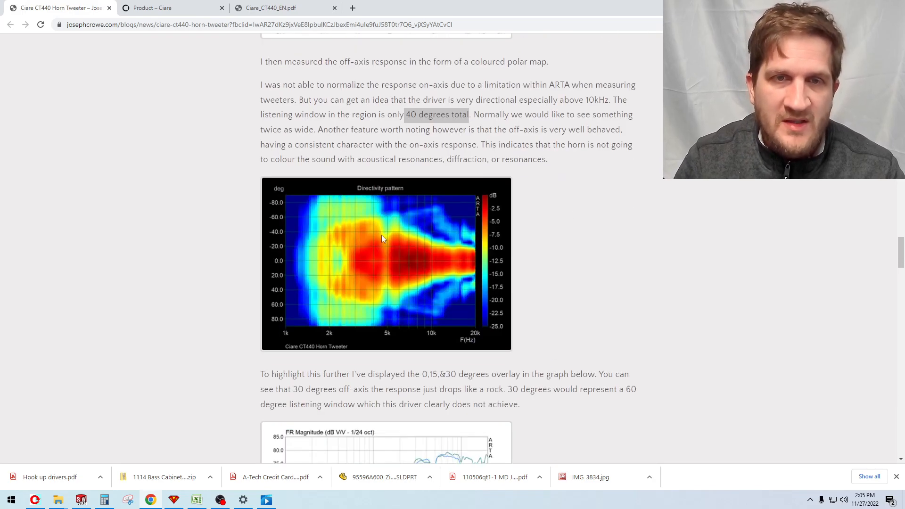
pyautogui.scroll(-3)
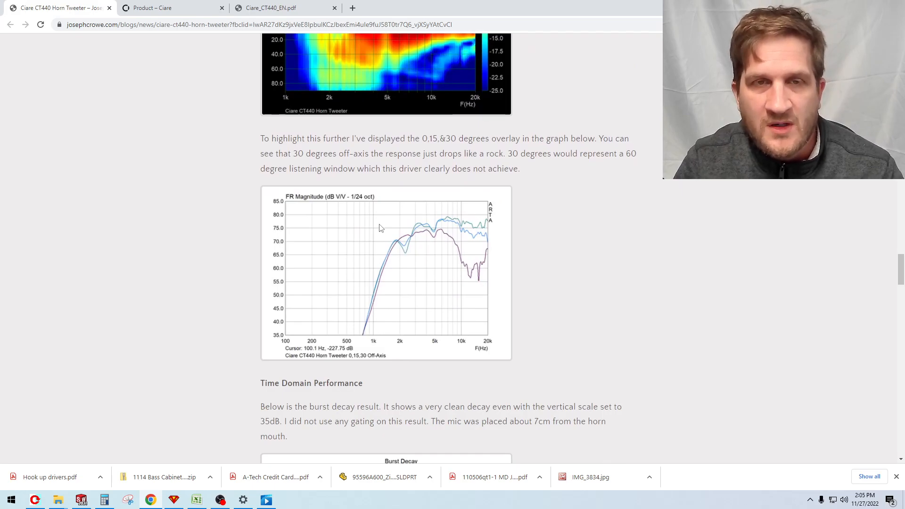